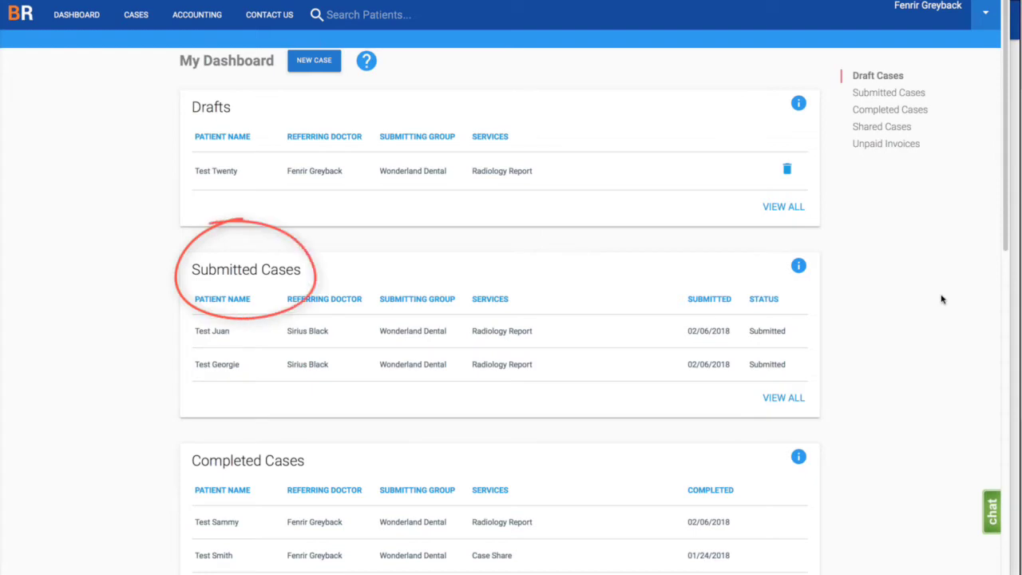
- Search patients for 'Test' to list matching cases like Test Juan and Test Franks
scroll("down", 3)
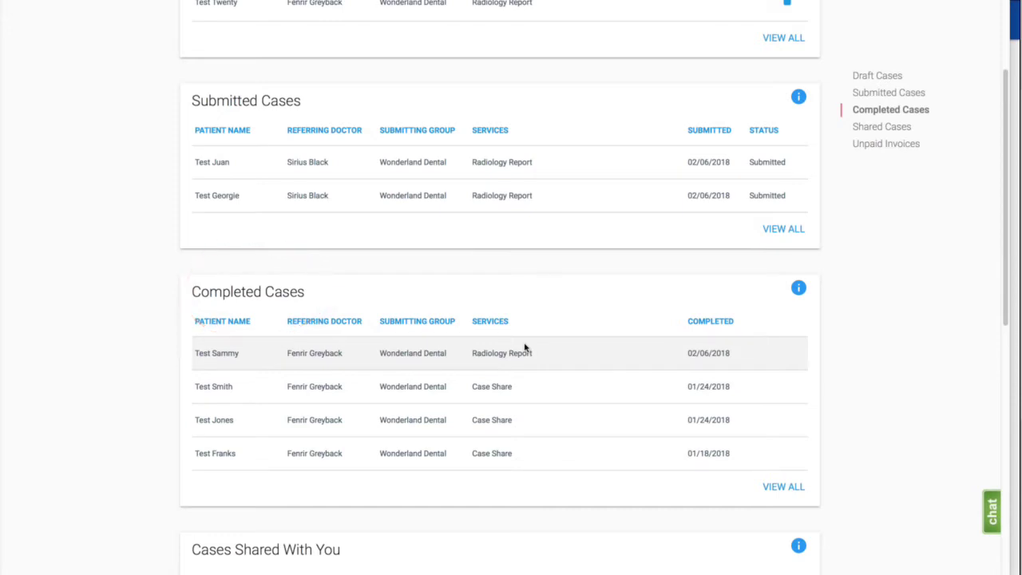
scroll("down", 3)
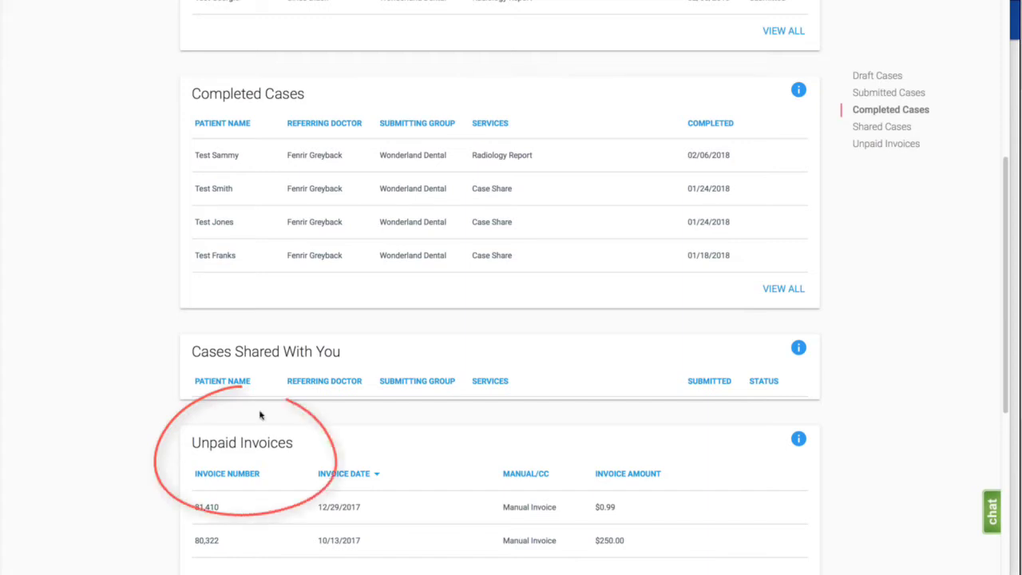
mouse_move(135, 406)
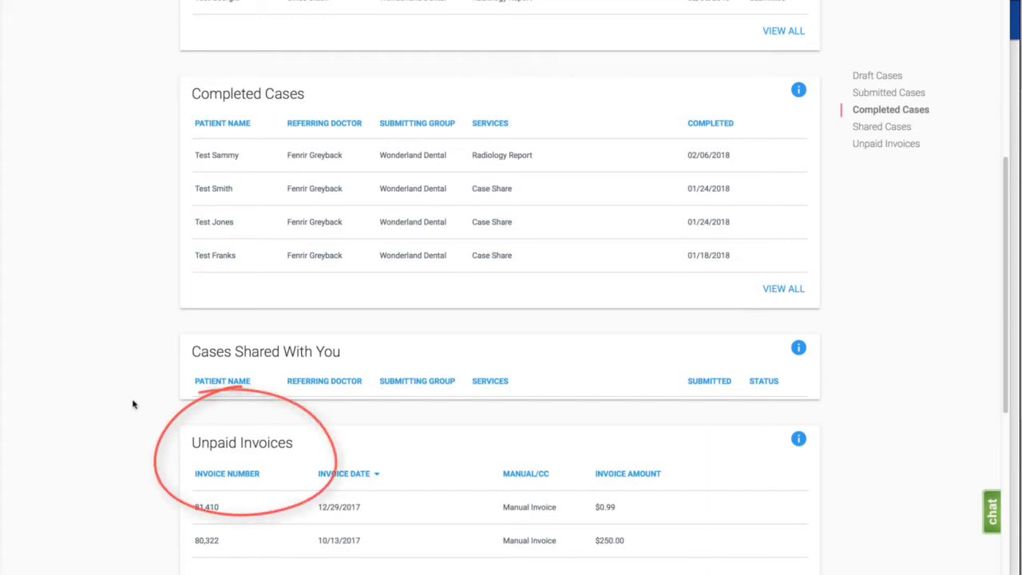
mouse_move(169, 429)
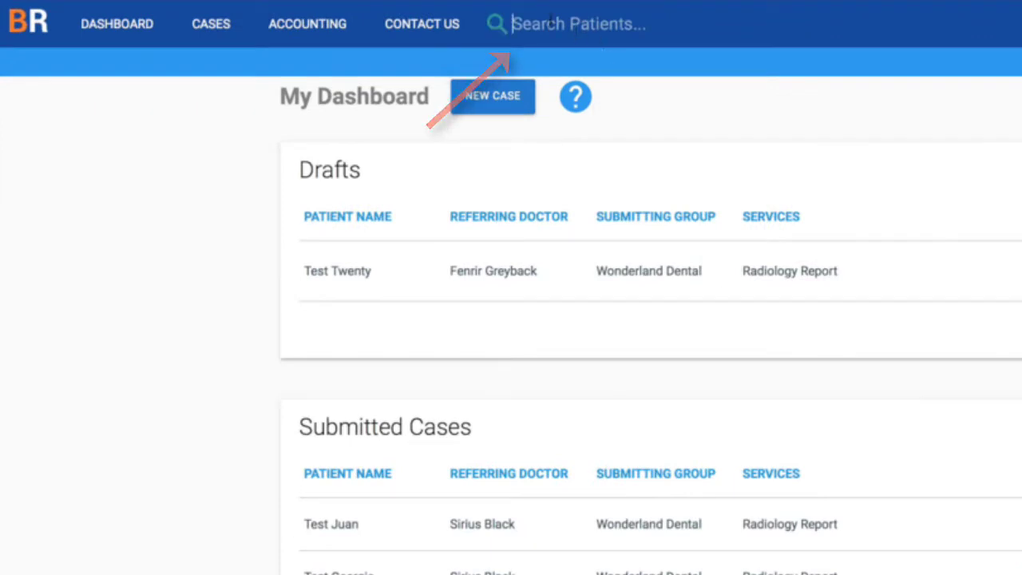
type("Test")
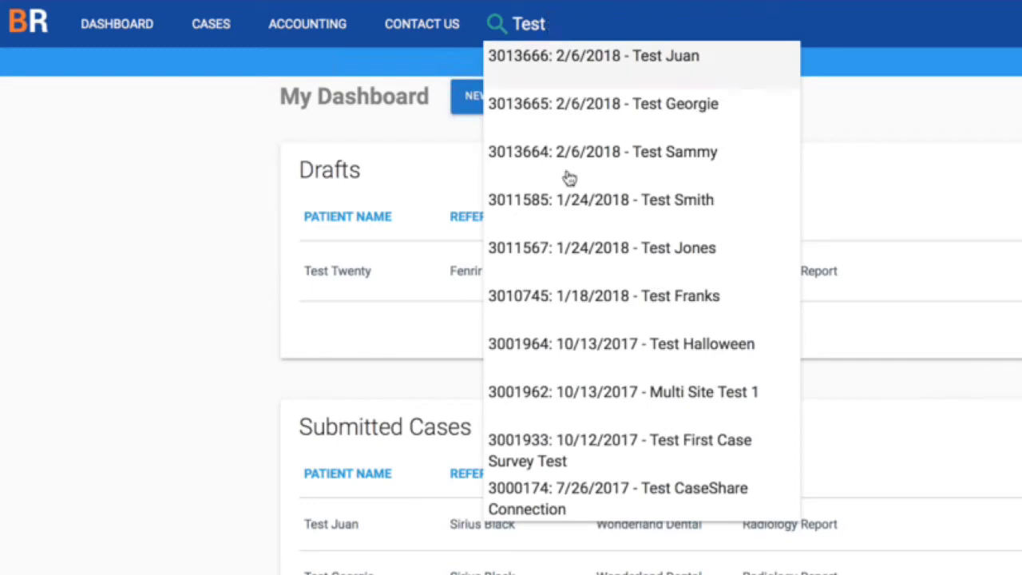
mouse_move(575, 317)
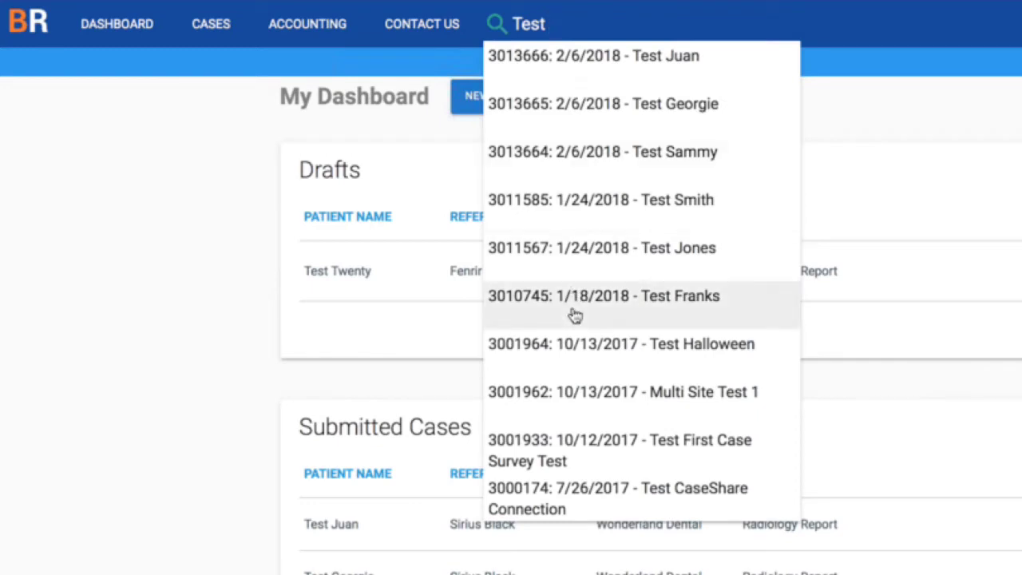
mouse_move(236, 358)
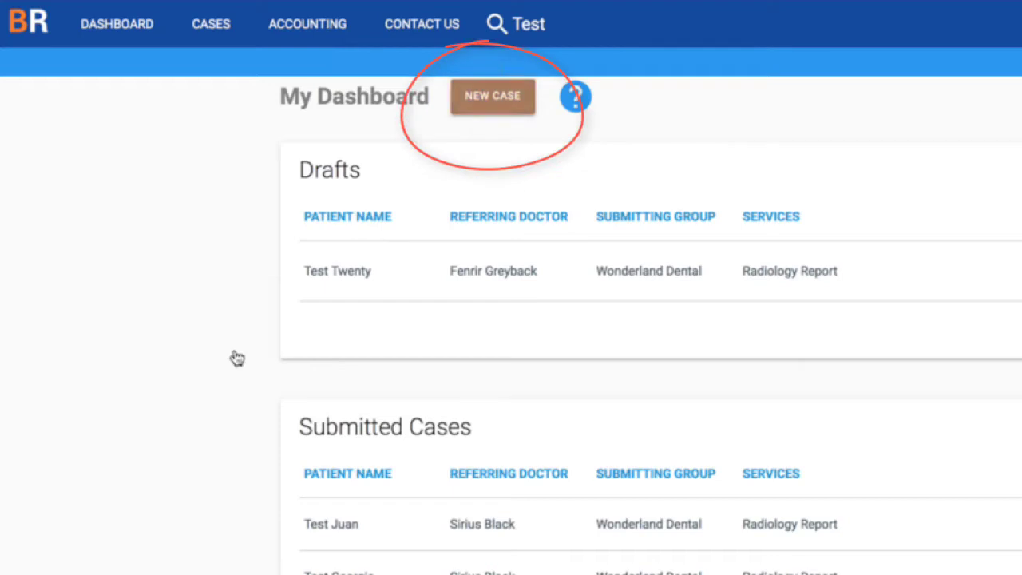
- Start a new blank case, then return to the dashboard
left_click(492, 96)
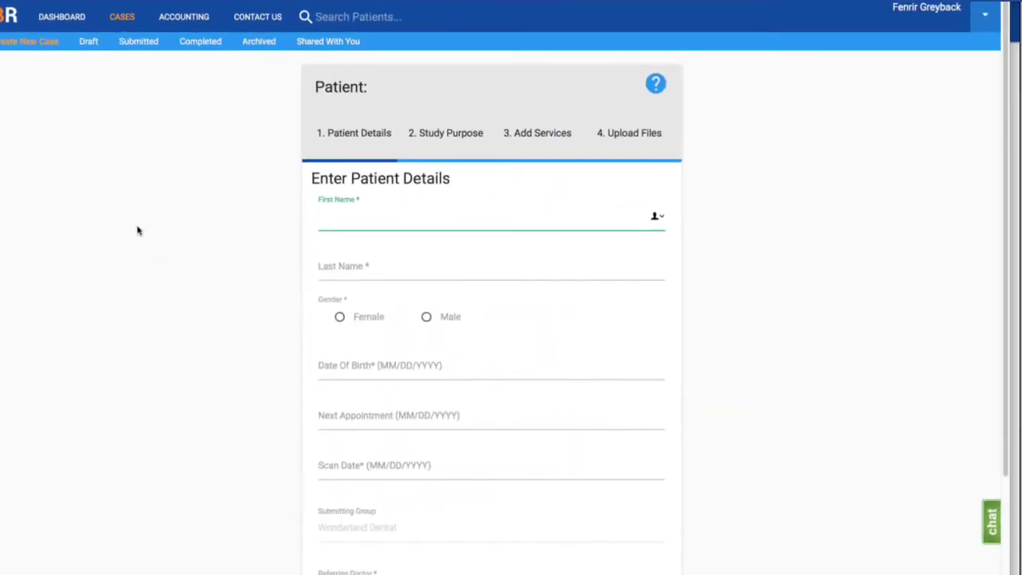
left_click(487, 217)
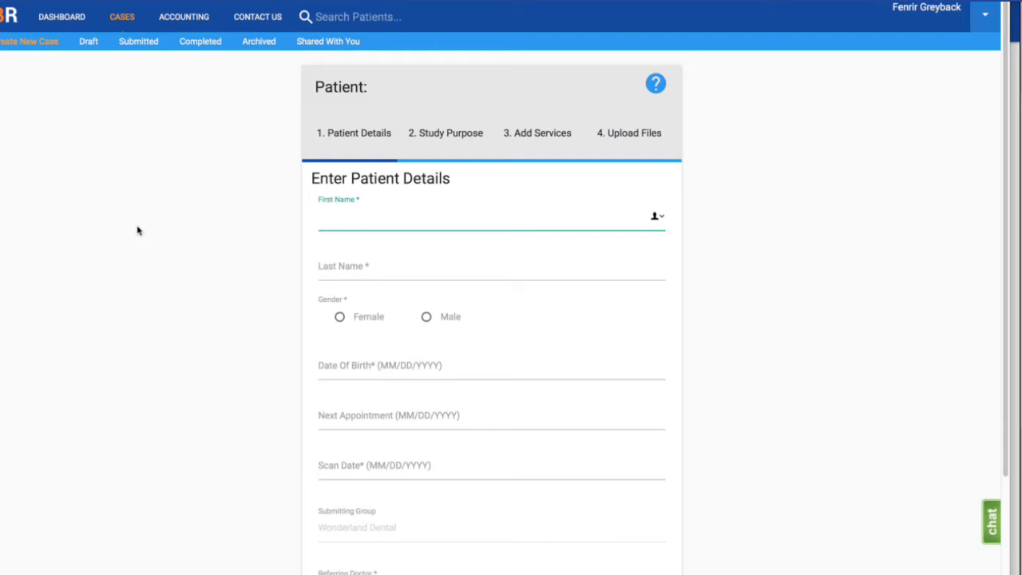
left_click(61, 16)
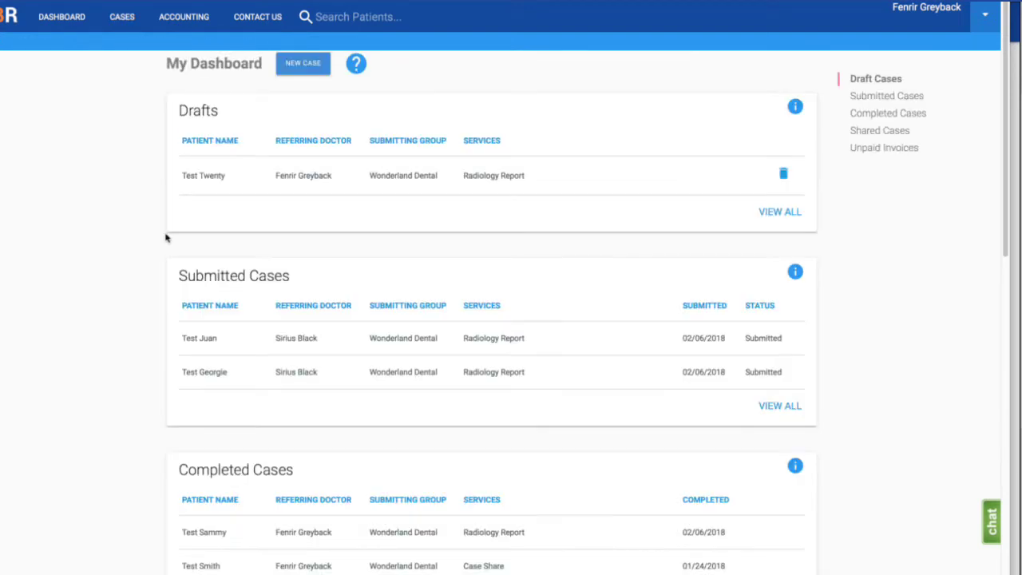
- Open the Test Twenty draft and continue past Patient Details to the study purpose step
left_click(202, 174)
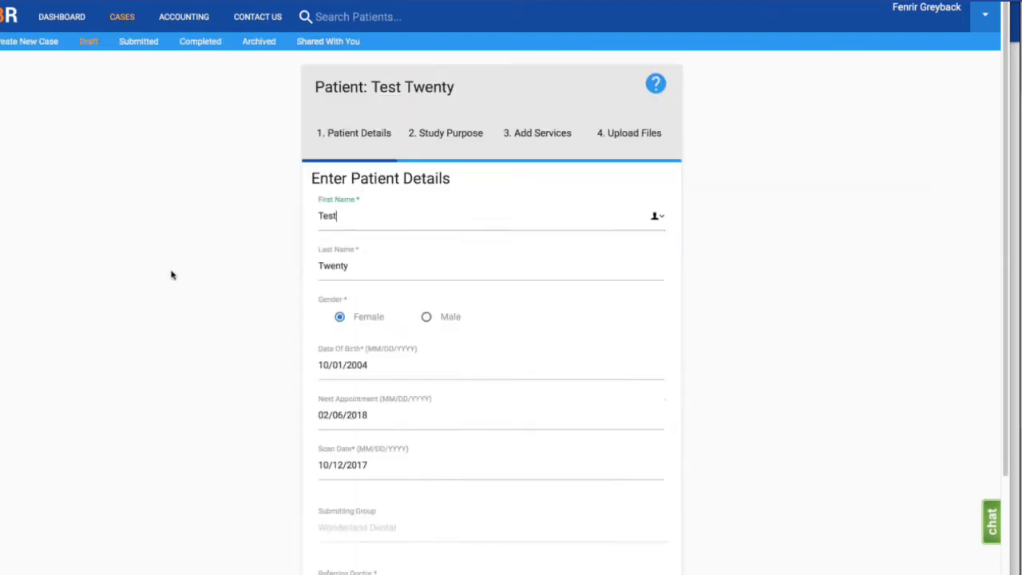
scroll("down", 3)
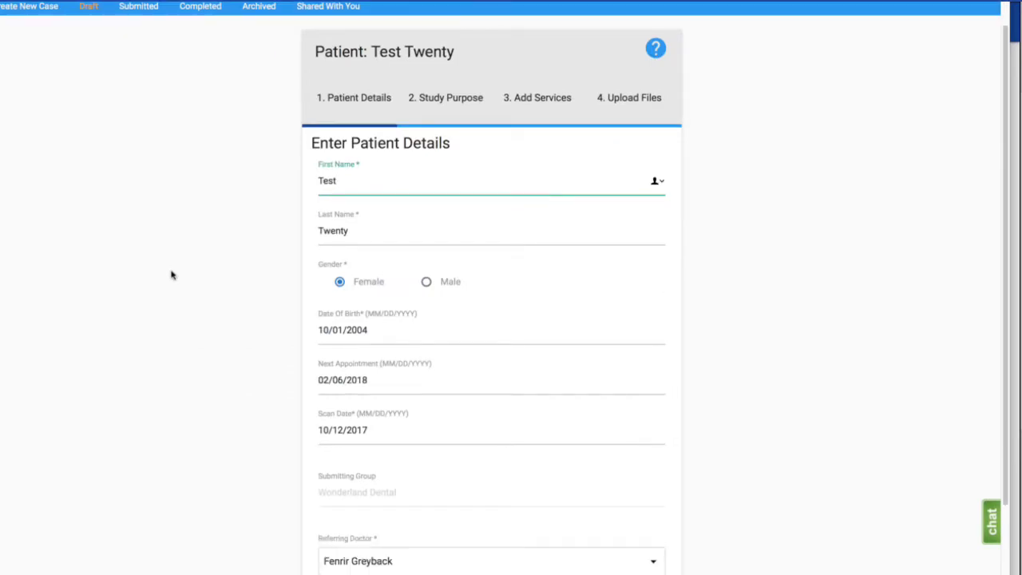
scroll("down", 3)
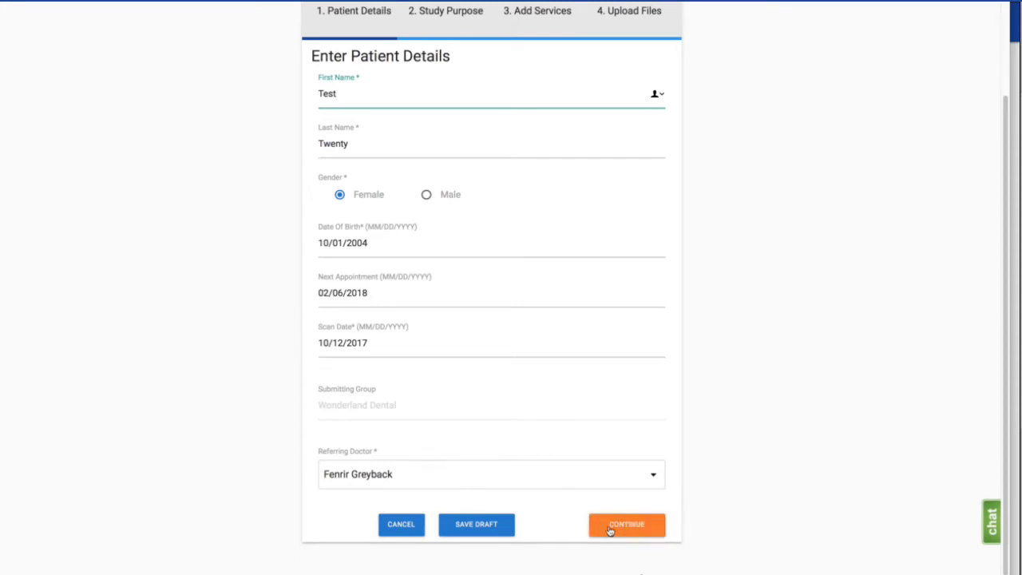
left_click(626, 523)
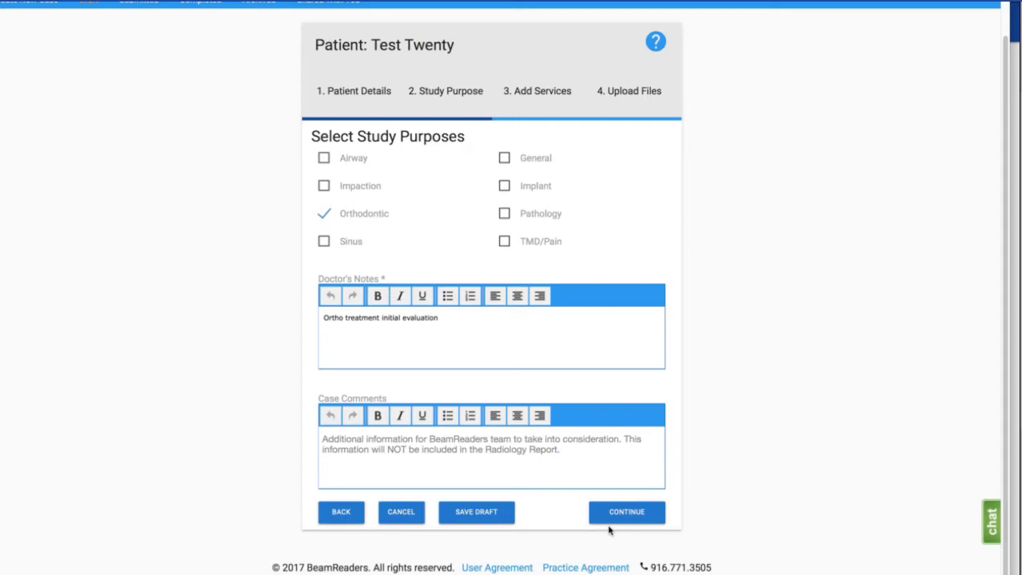
mouse_move(610, 339)
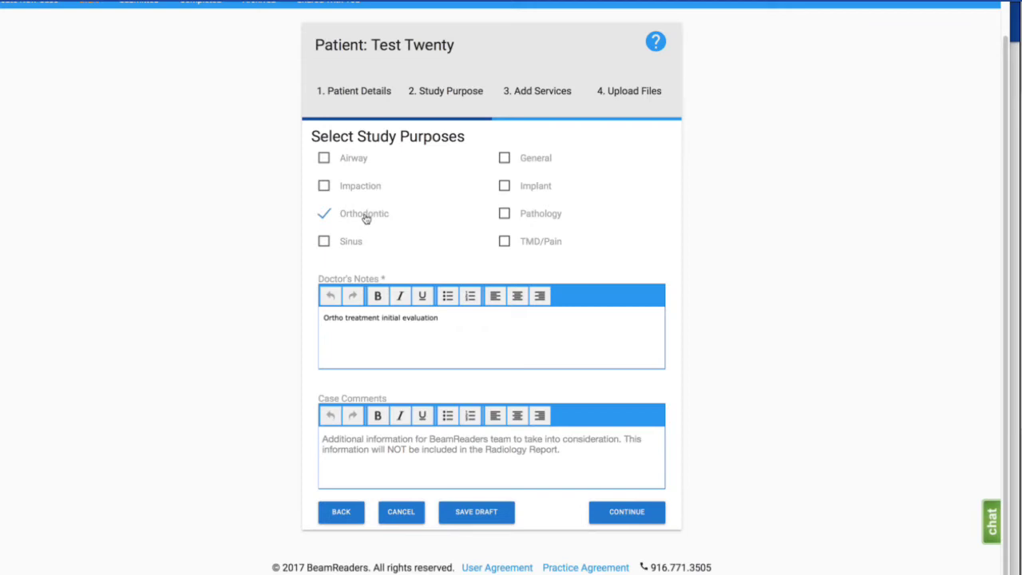
mouse_move(338, 360)
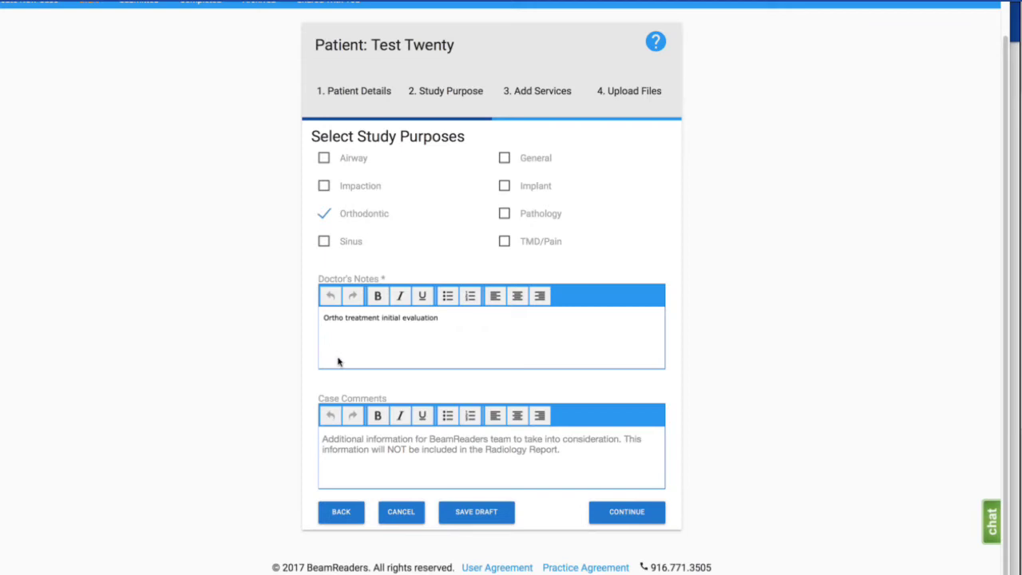
mouse_move(370, 342)
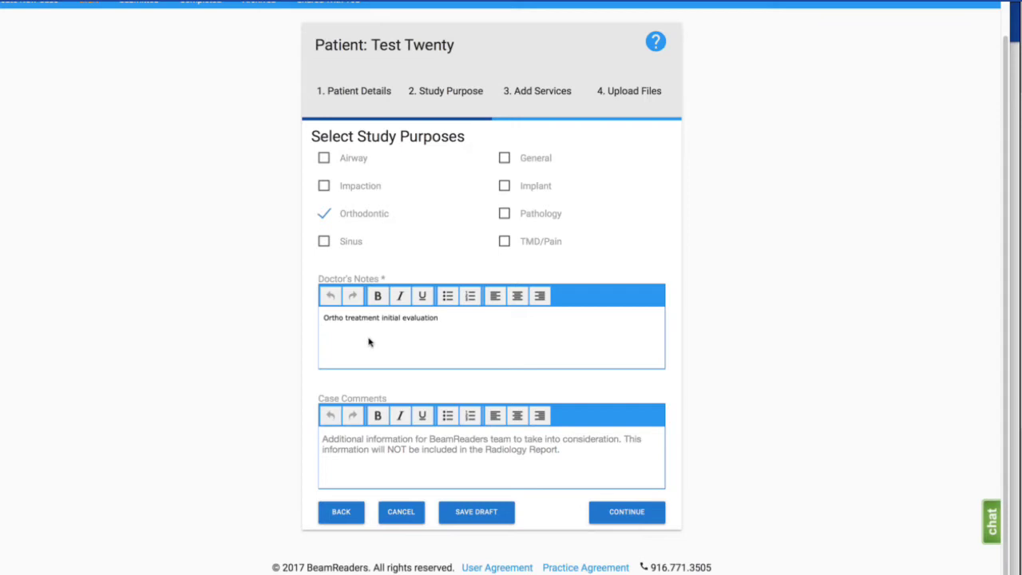
mouse_move(540, 409)
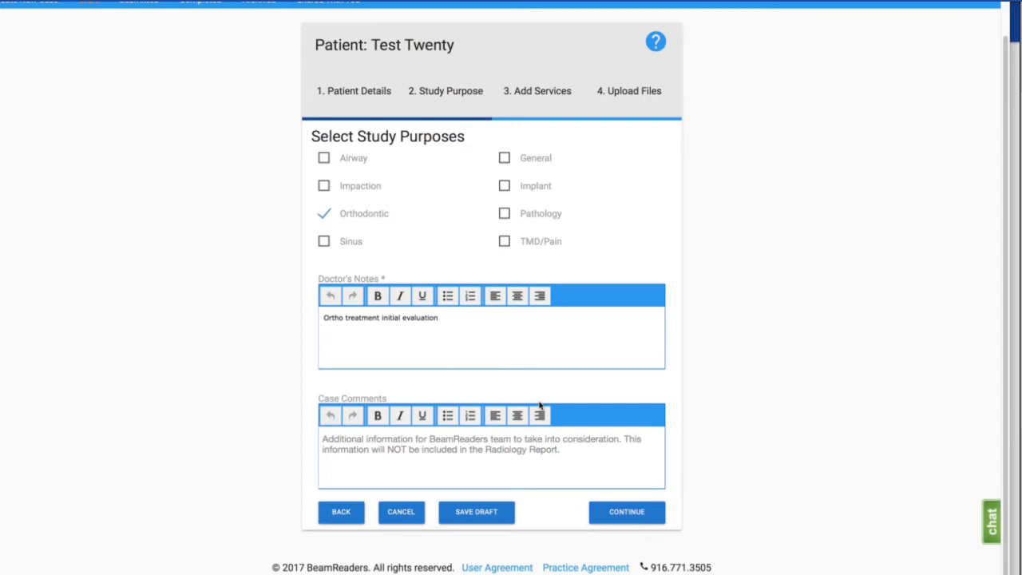
- Add rush processing to the Radiology Report and continue to file upload
left_click(626, 513)
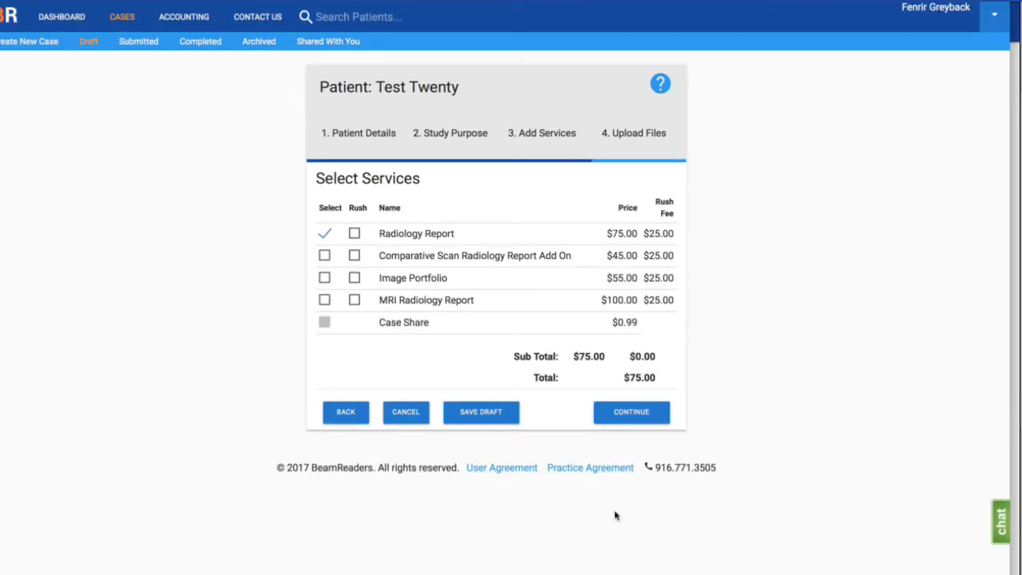
mouse_move(333, 238)
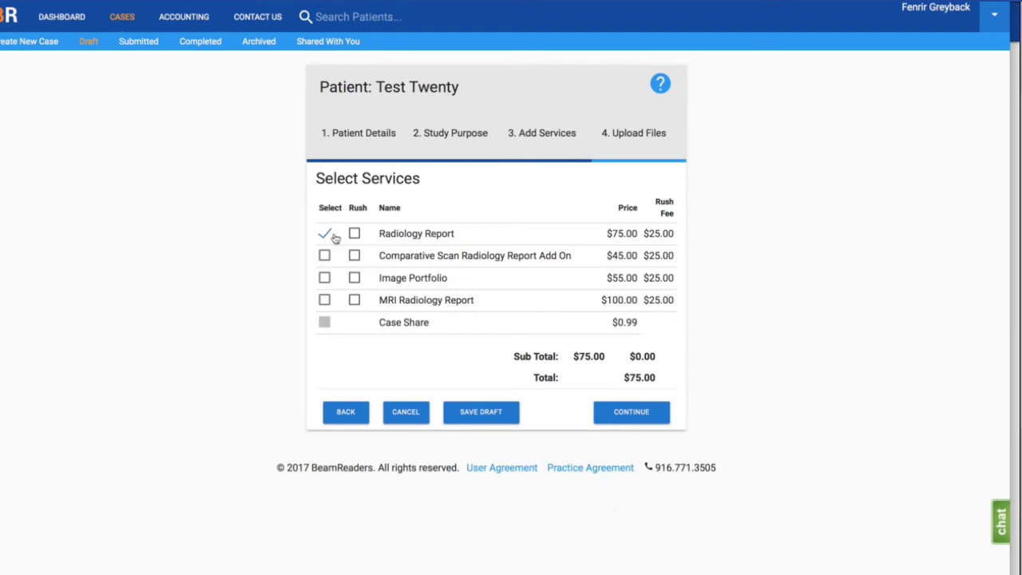
left_click(354, 233)
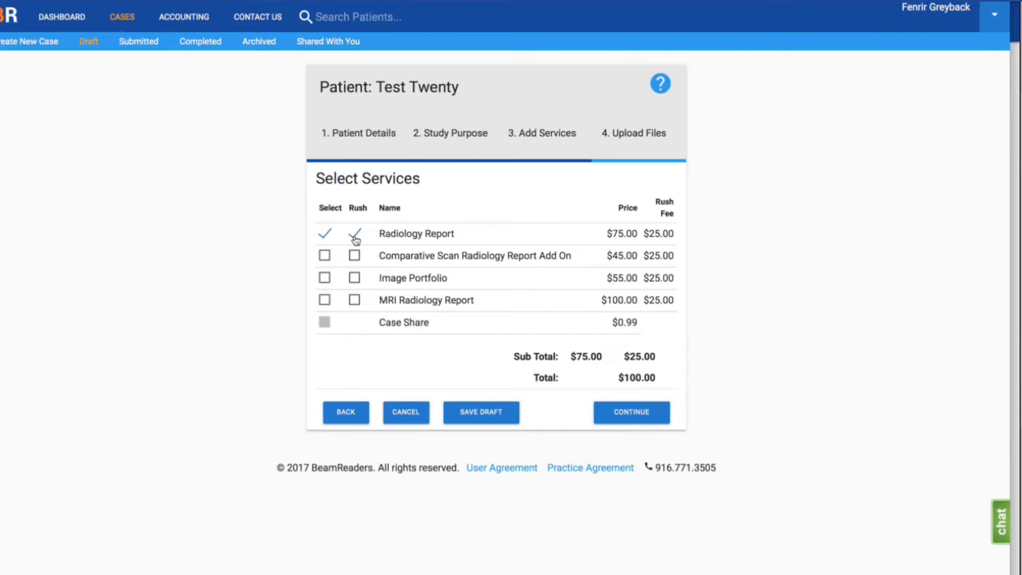
left_click(631, 412)
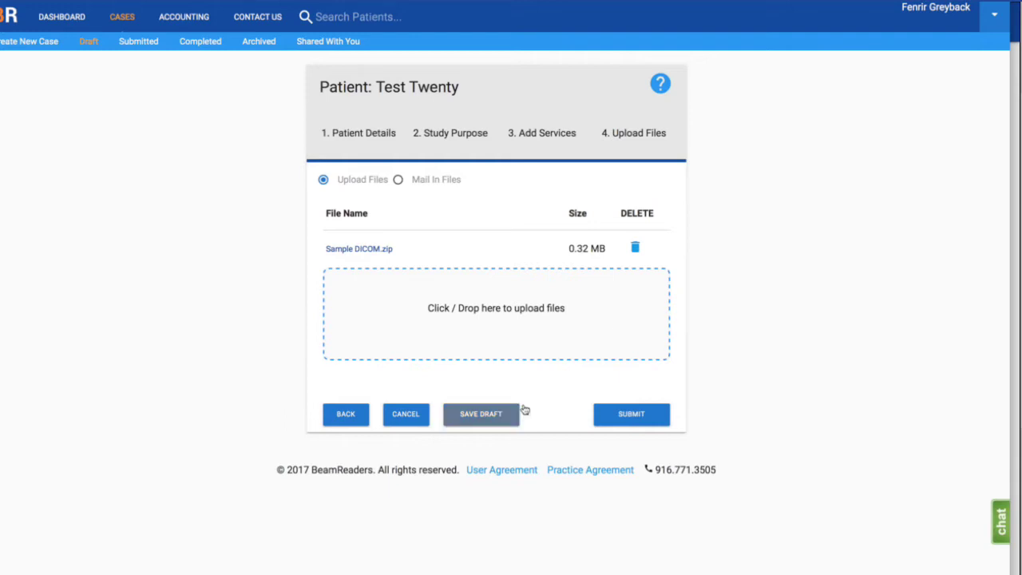
- Submit the Test Twenty case and return to the dashboard
left_click(630, 415)
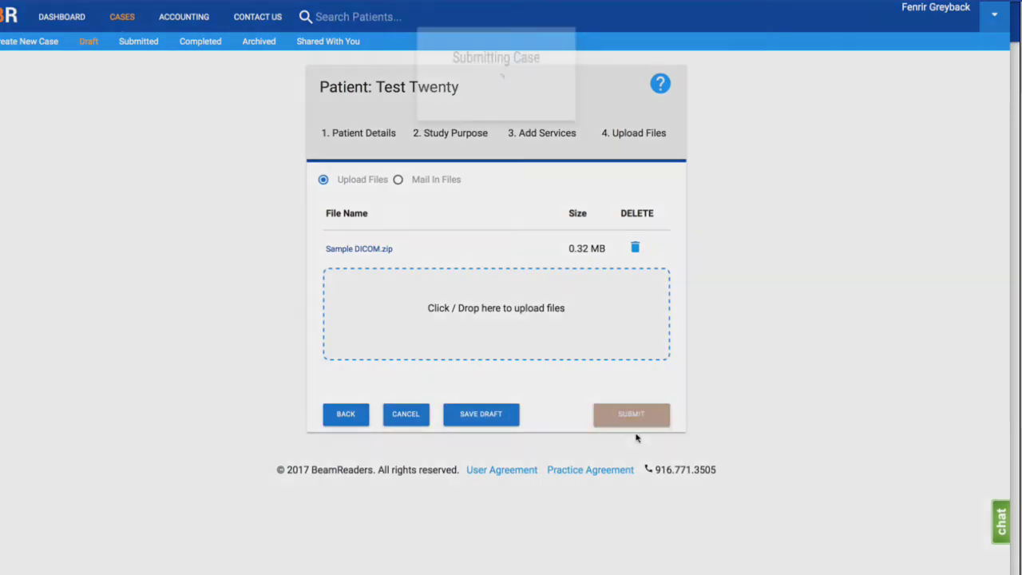
left_click(631, 415)
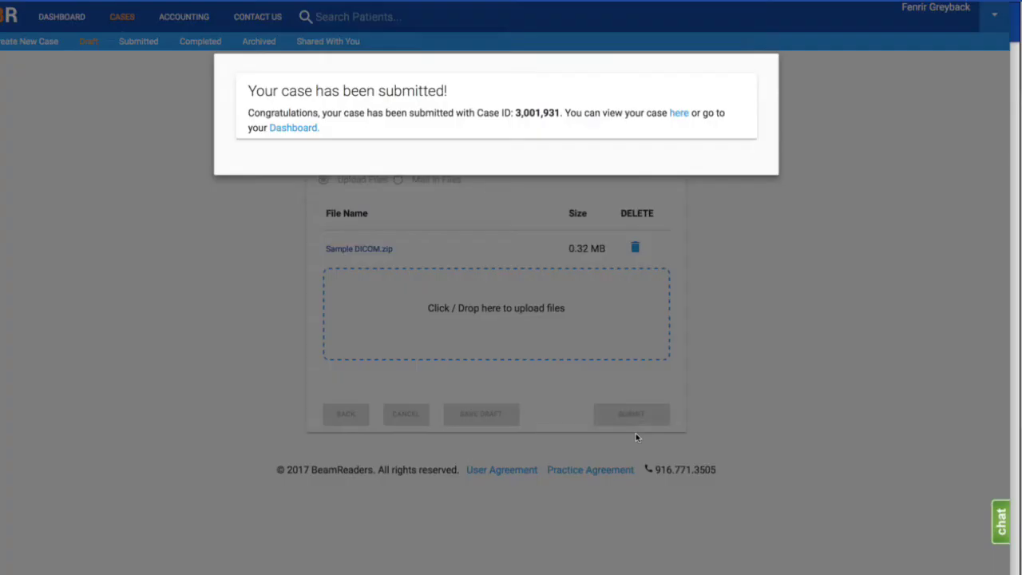
left_click(294, 128)
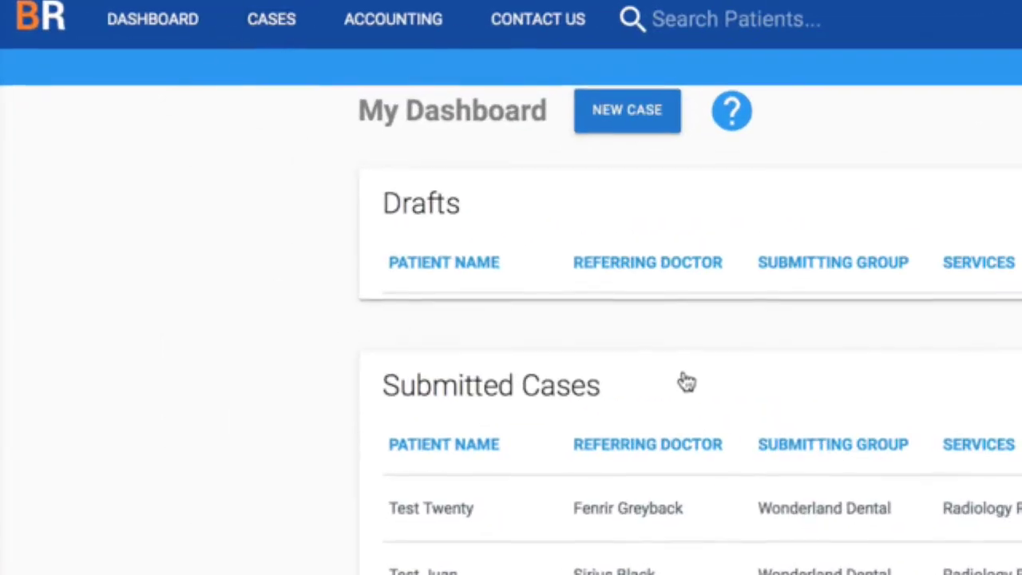
left_click(271, 19)
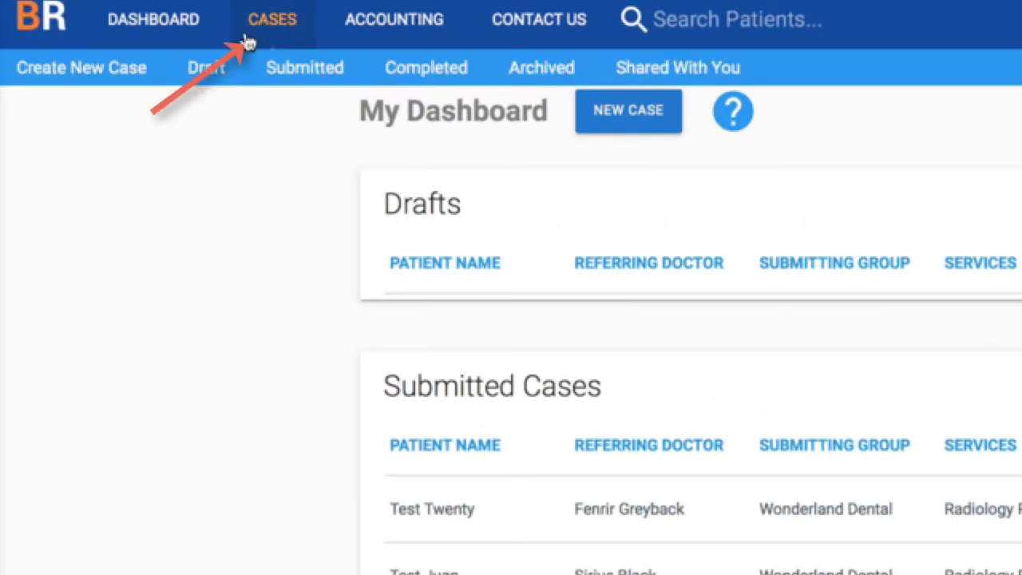
mouse_move(277, 33)
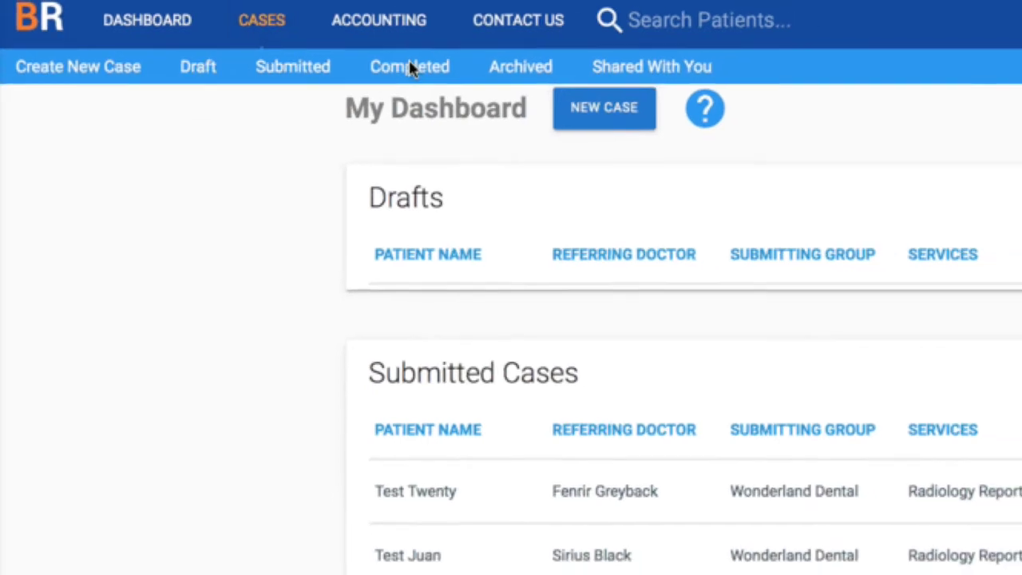
left_click(409, 67)
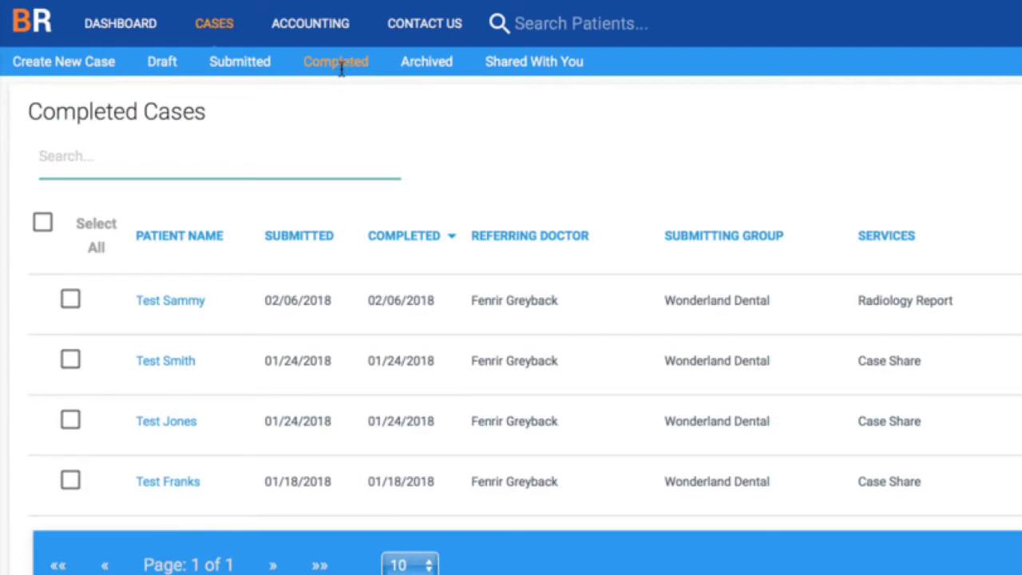
mouse_move(1009, 265)
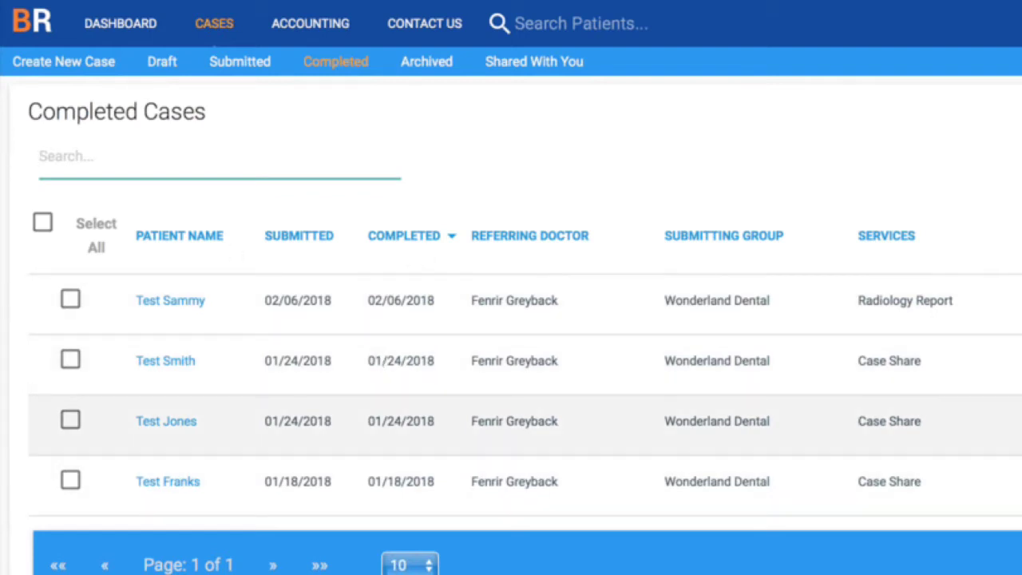
mouse_move(415, 79)
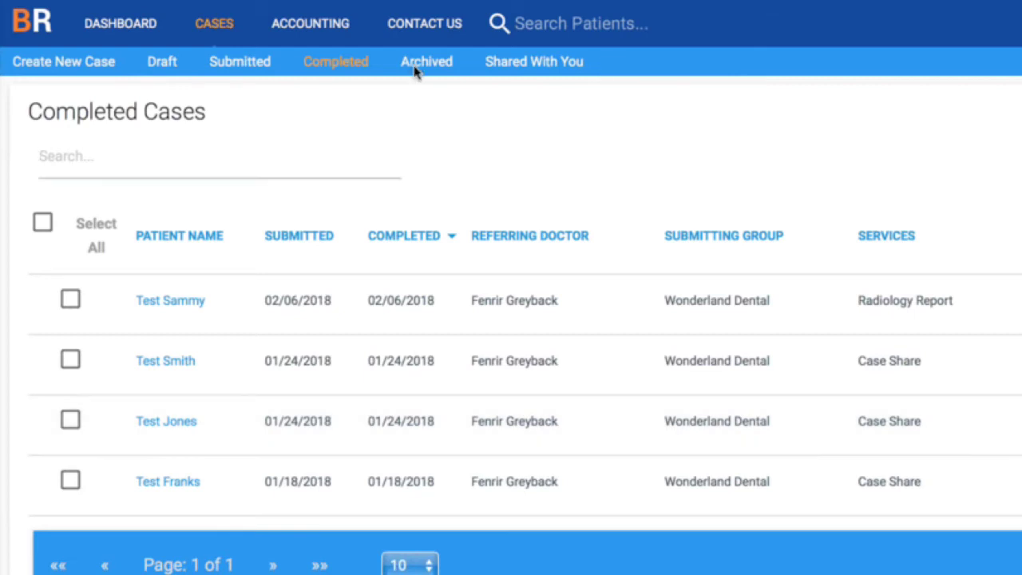
left_click(427, 60)
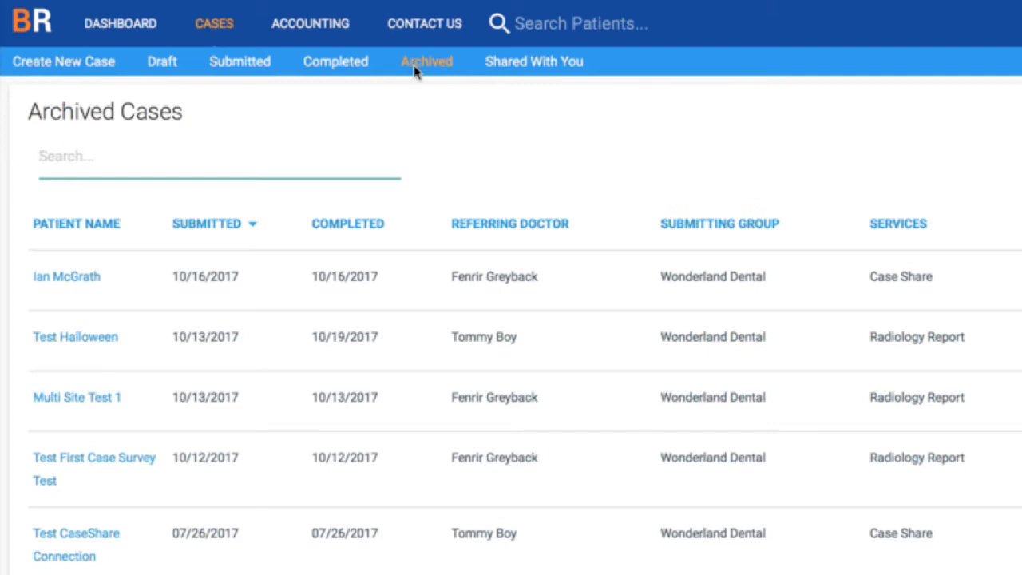
mouse_move(292, 504)
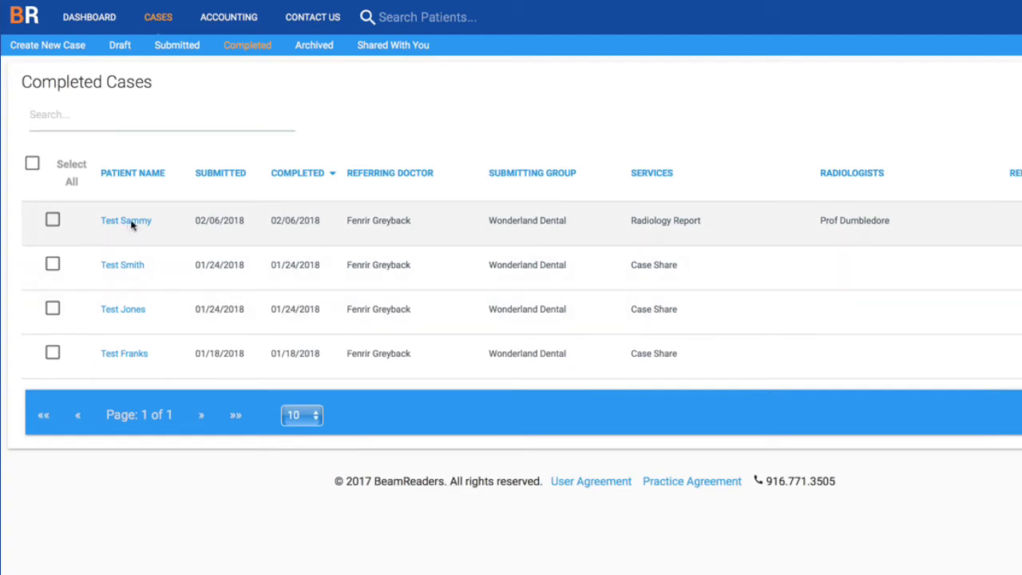
- Open Test Sammy's case and edit its study purpose and services
left_click(125, 220)
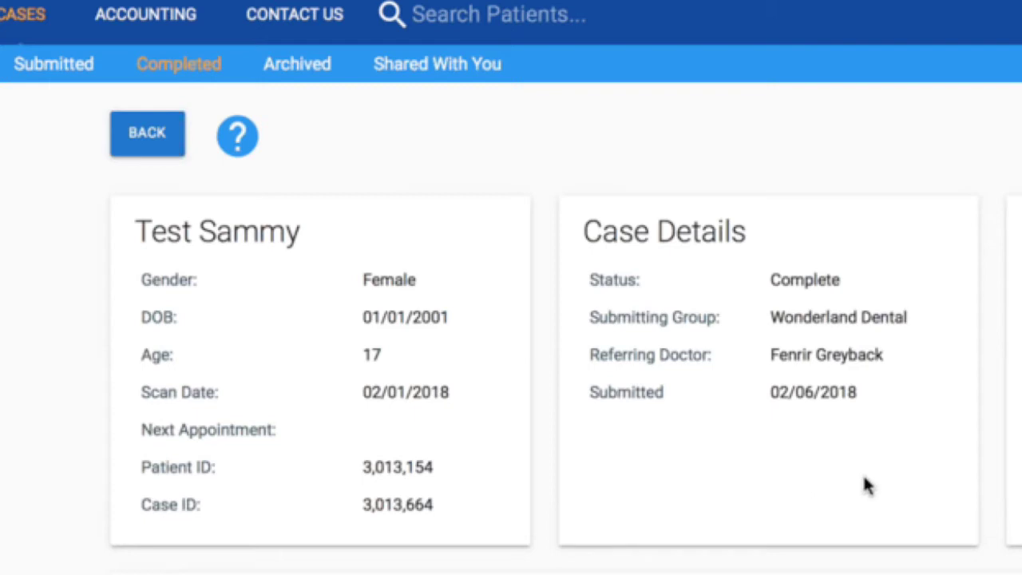
scroll("down", 3)
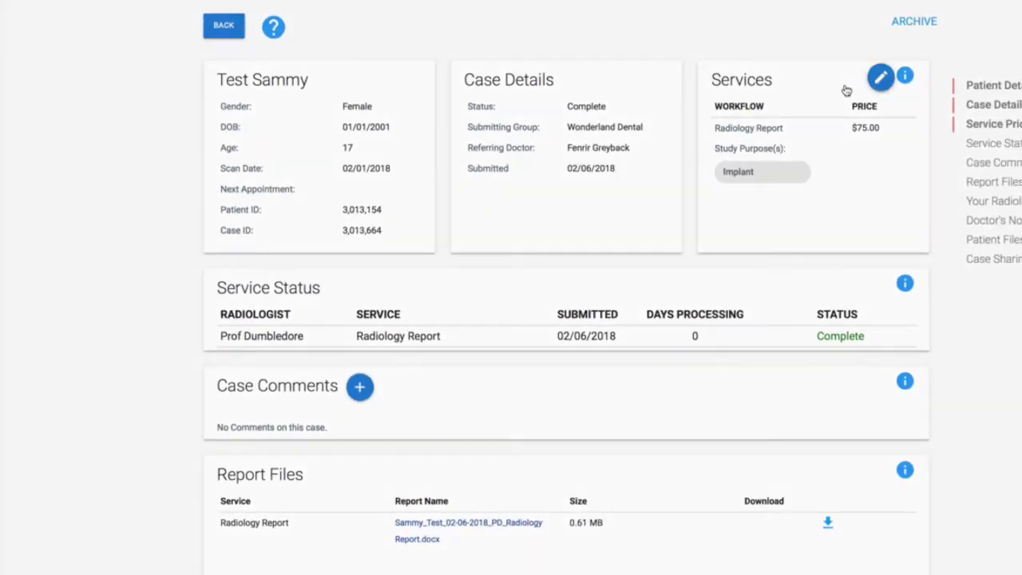
left_click(881, 77)
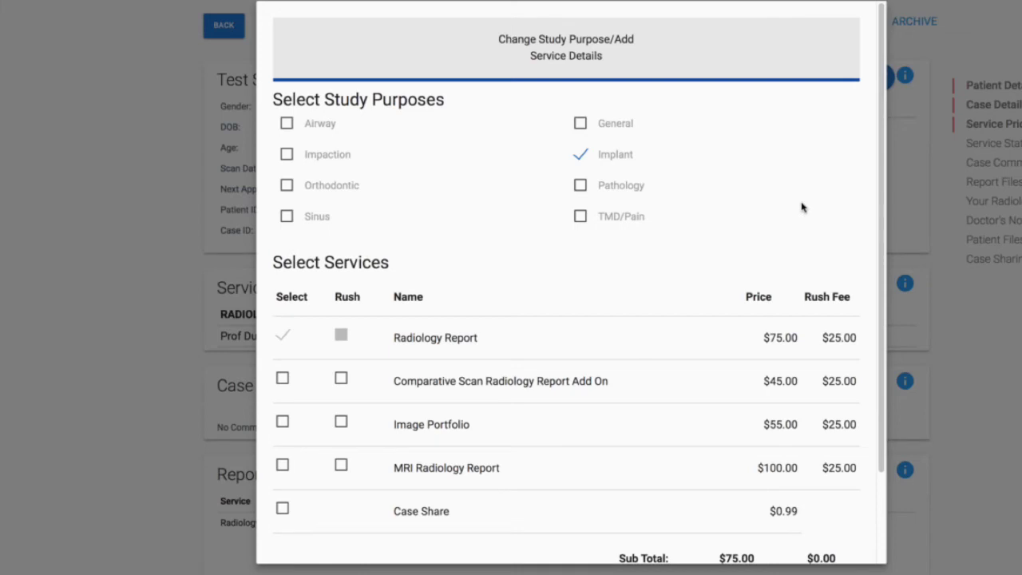
- Add the Image Portfolio service alongside the Radiology Report and save
left_click(281, 423)
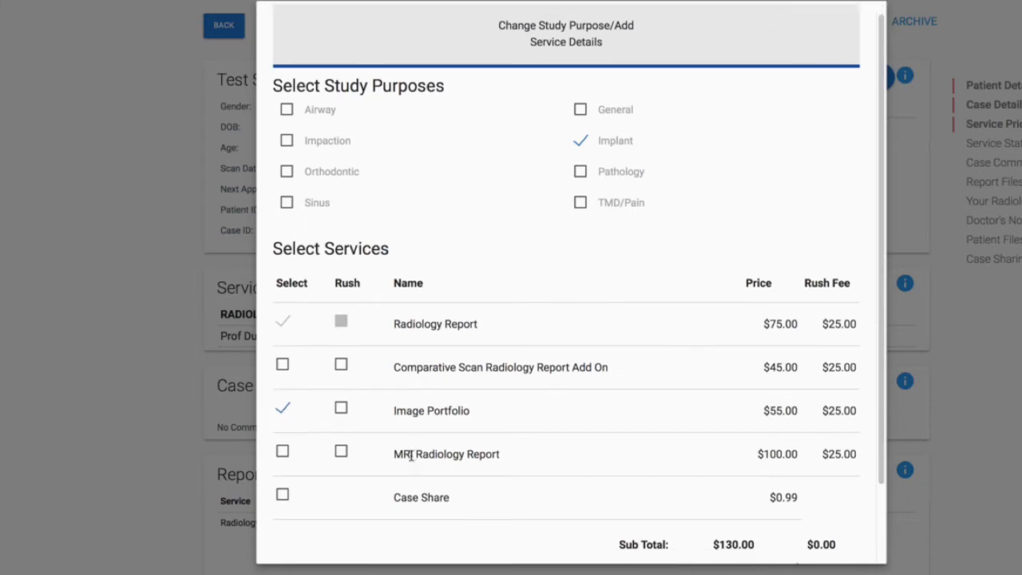
scroll("down", 3)
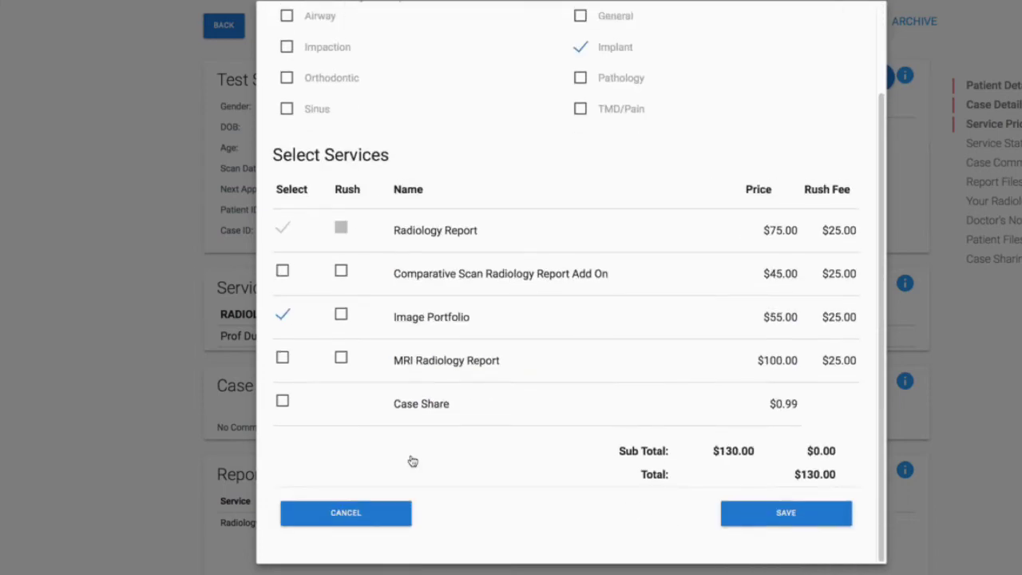
left_click(345, 512)
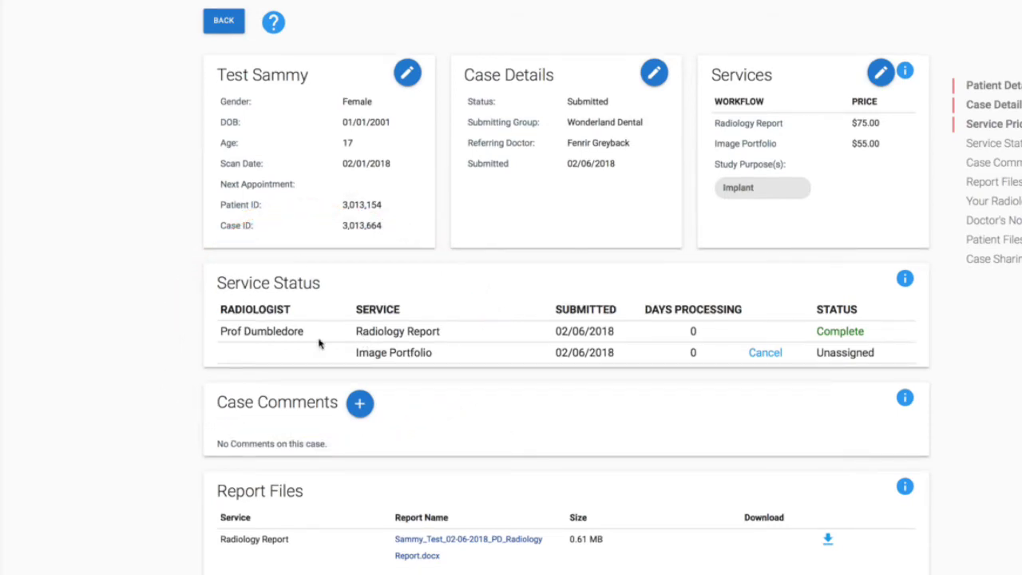
scroll("down", 3)
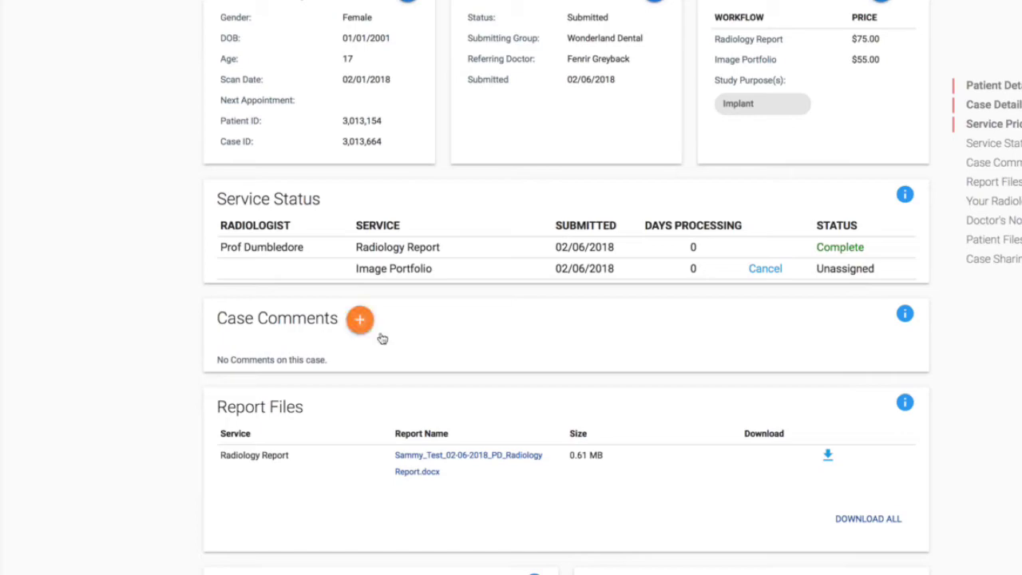
- Start a case comment with subject 'Test' and note 'This is my note'
left_click(359, 319)
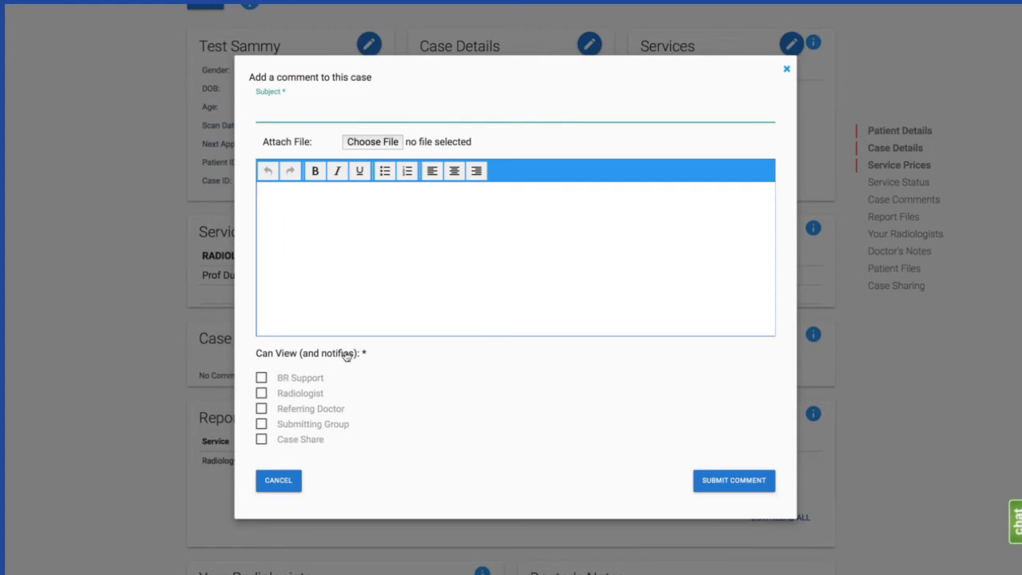
type("Test")
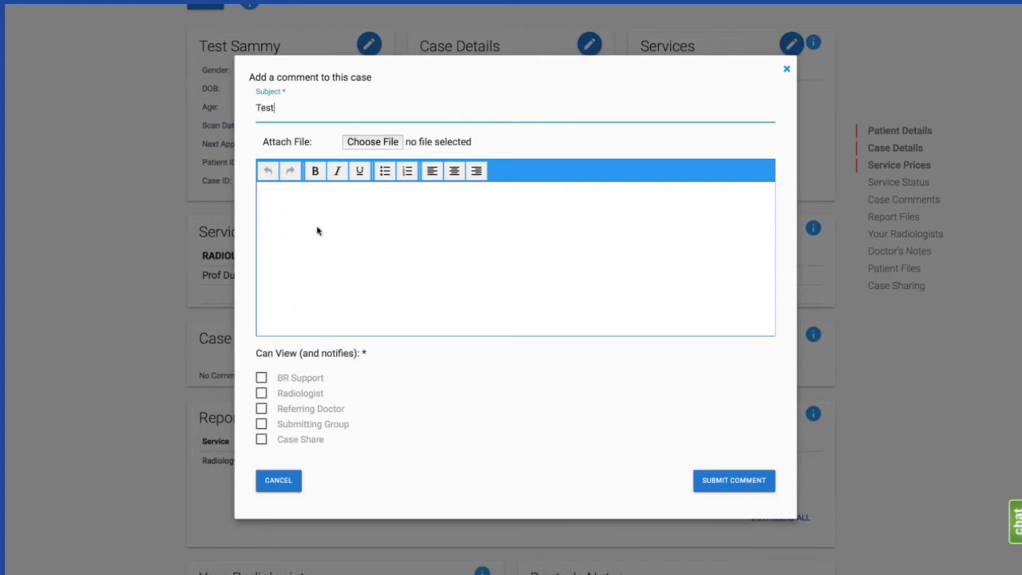
type("This is my note")
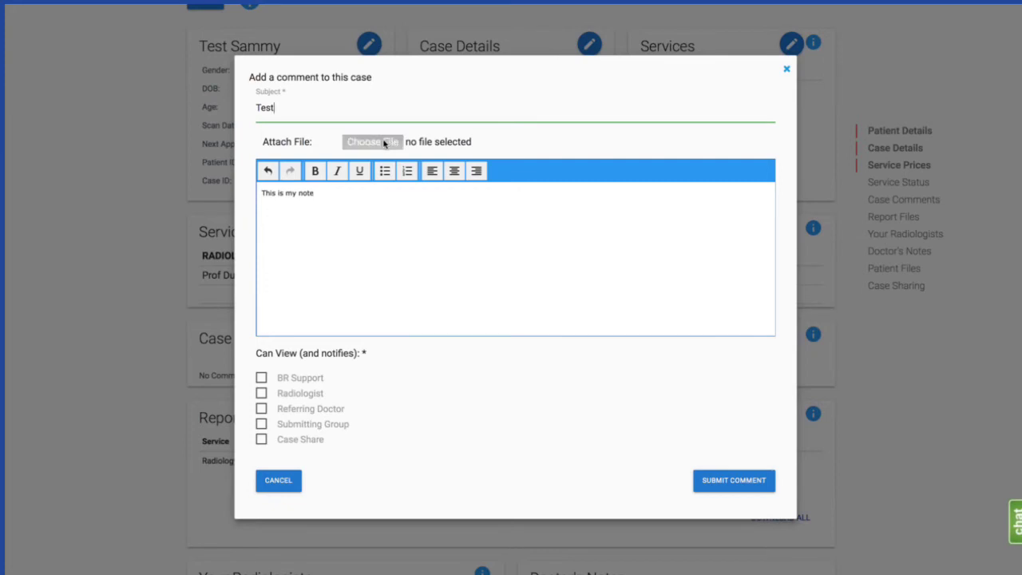
- Skip attaching a file, make the comment viewable by Radiologist, and submit it
left_click(372, 141)
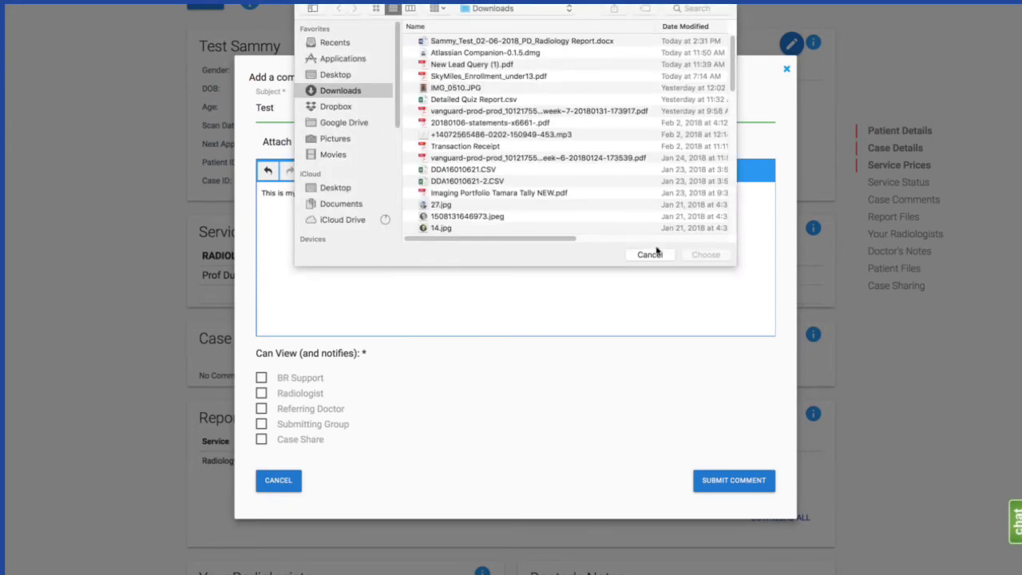
left_click(649, 254)
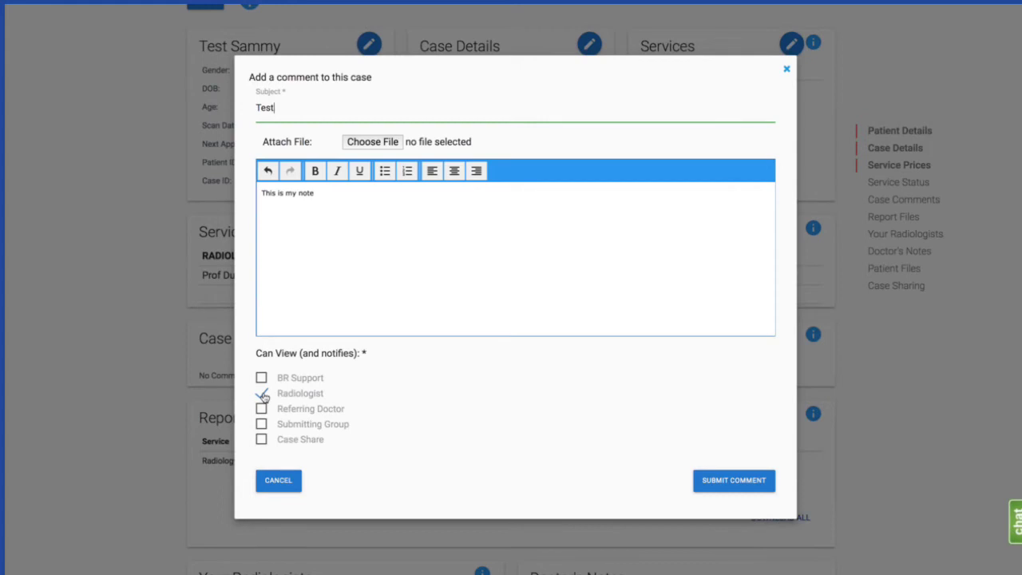
left_click(262, 393)
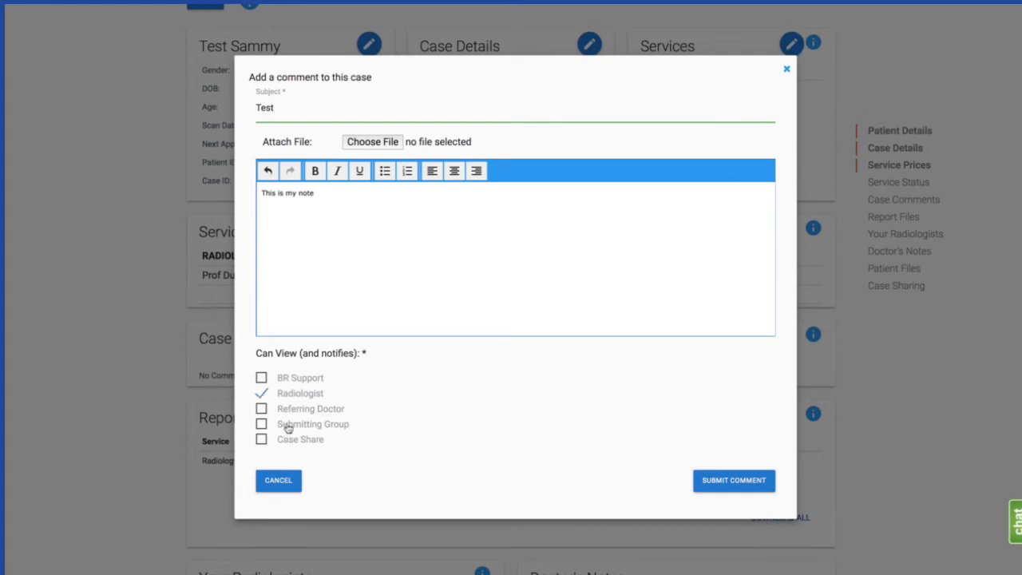
left_click(735, 479)
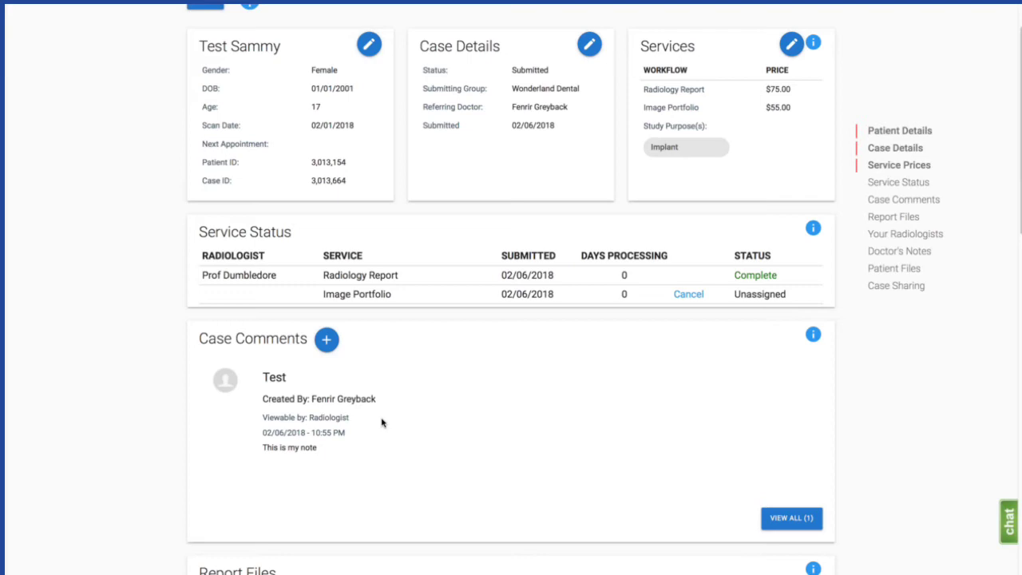
- Scroll the case page down through report files to Patient Files and Case Sharing
scroll("down", 3)
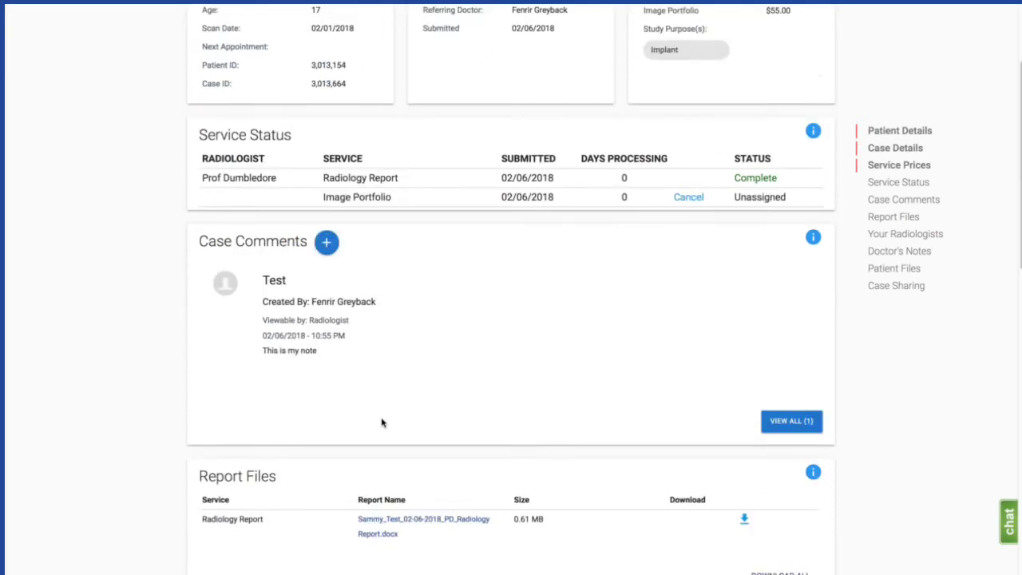
scroll("down", 3)
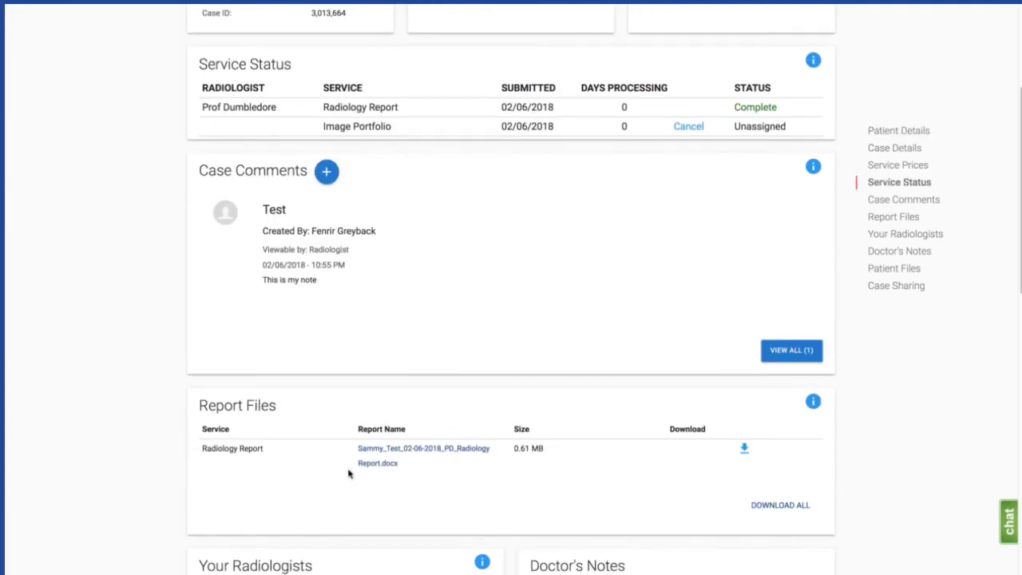
mouse_move(407, 459)
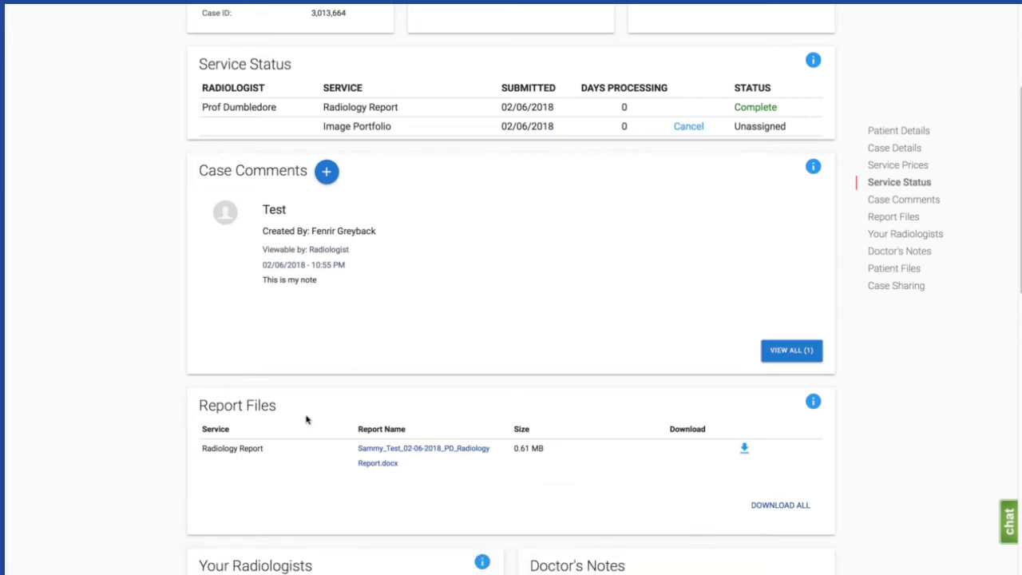
scroll("down", 3)
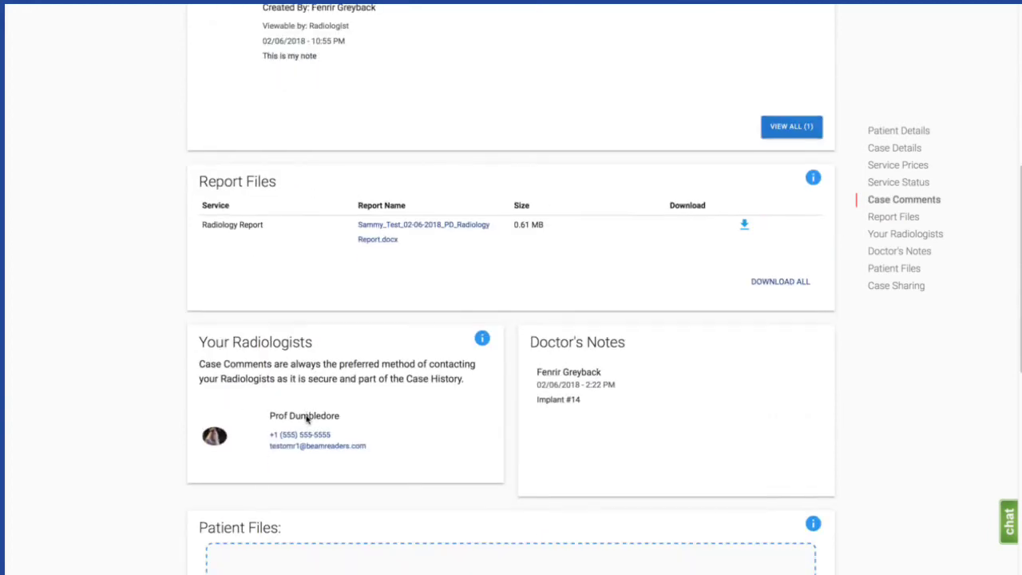
mouse_move(328, 482)
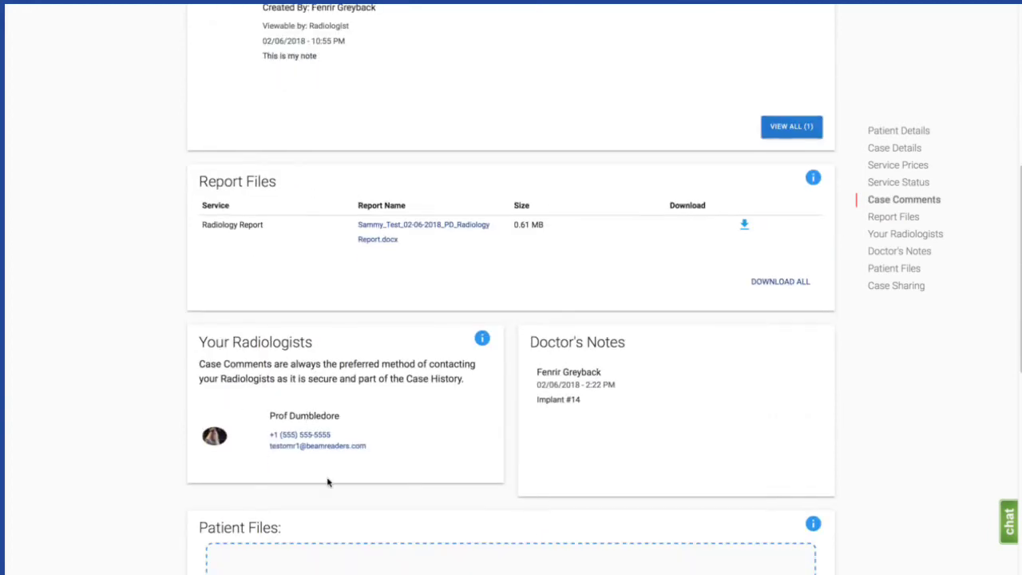
scroll("down", 3)
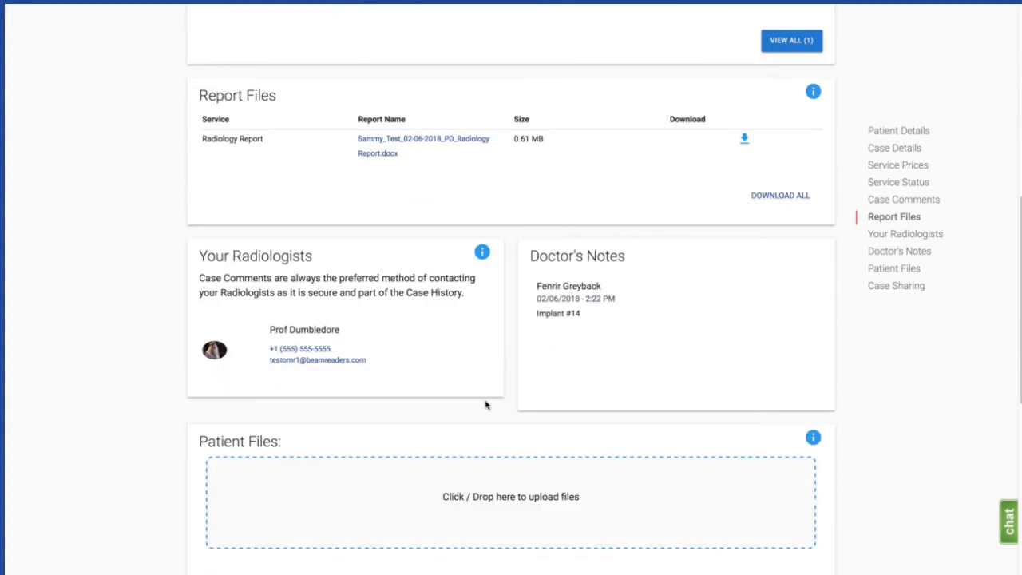
scroll("down", 3)
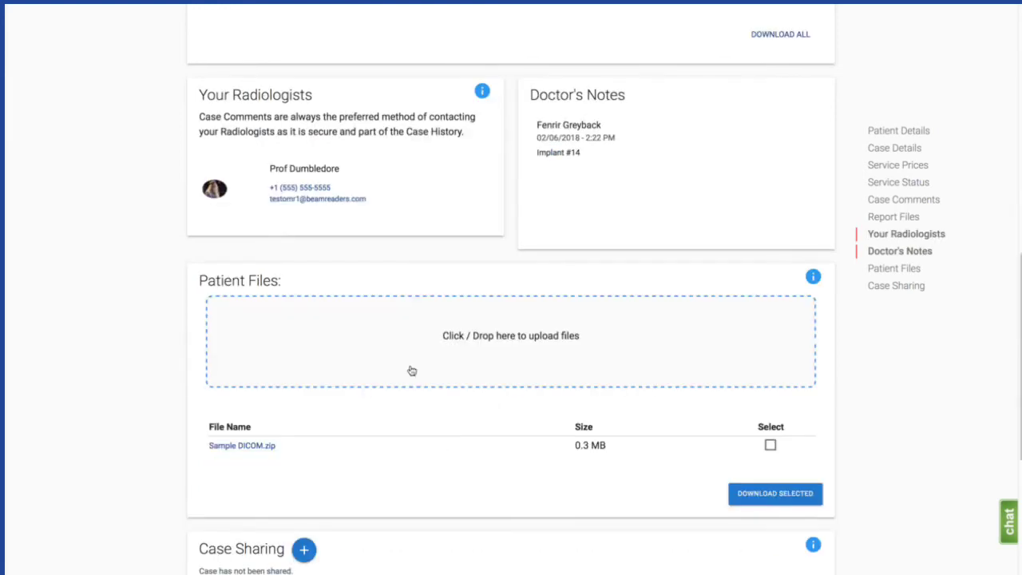
mouse_move(409, 423)
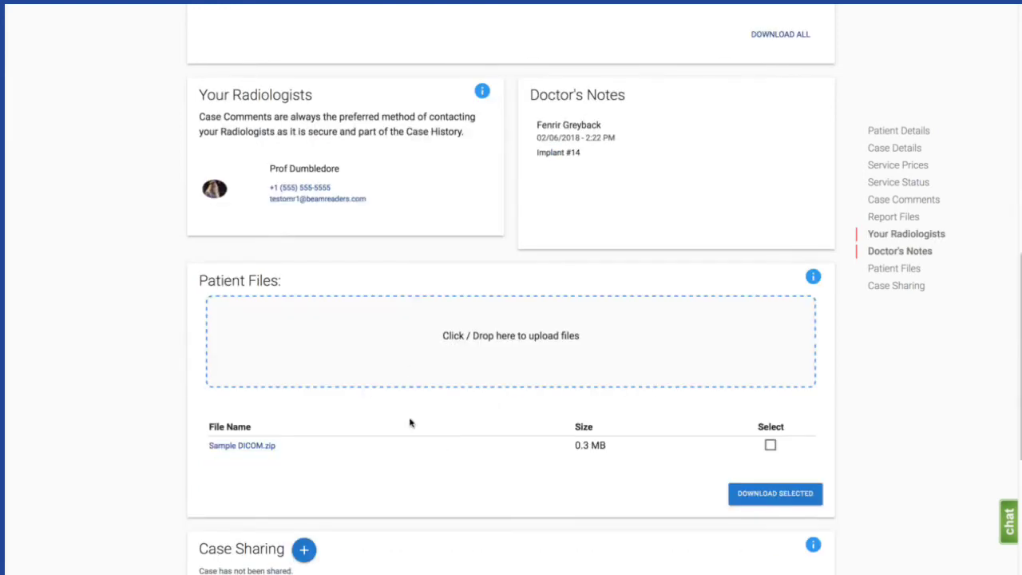
scroll("down", 3)
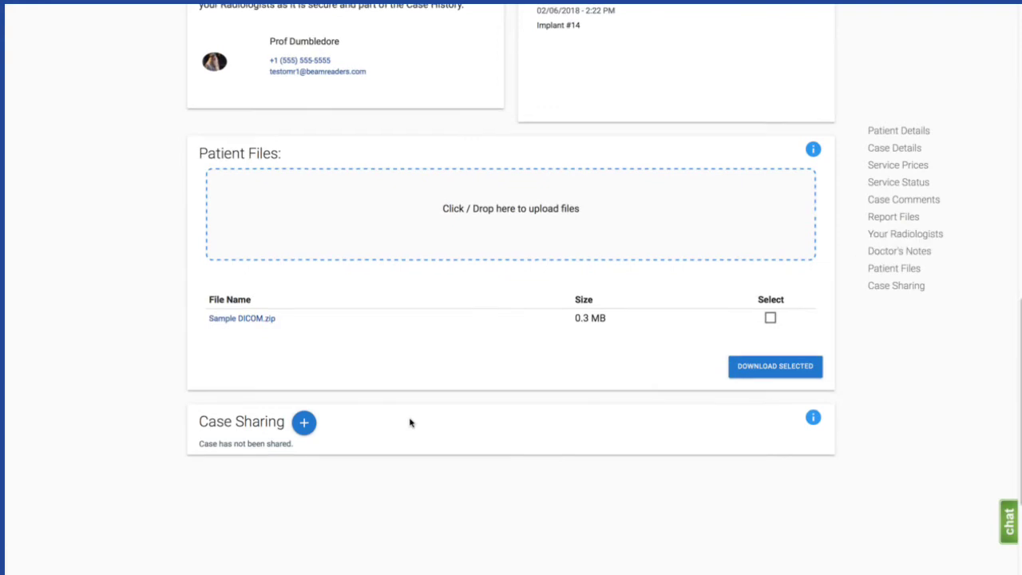
mouse_move(326, 436)
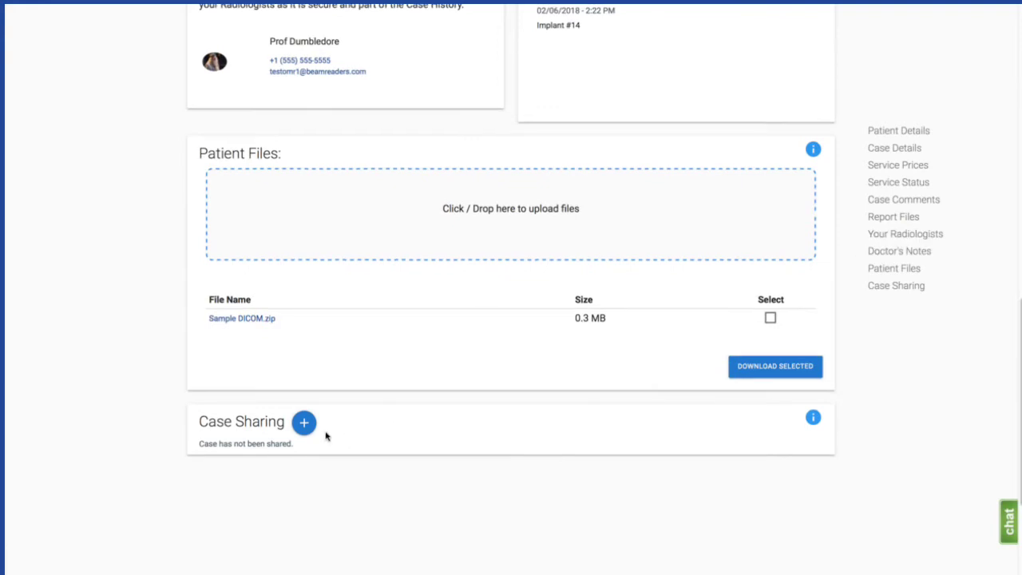
mouse_move(303, 422)
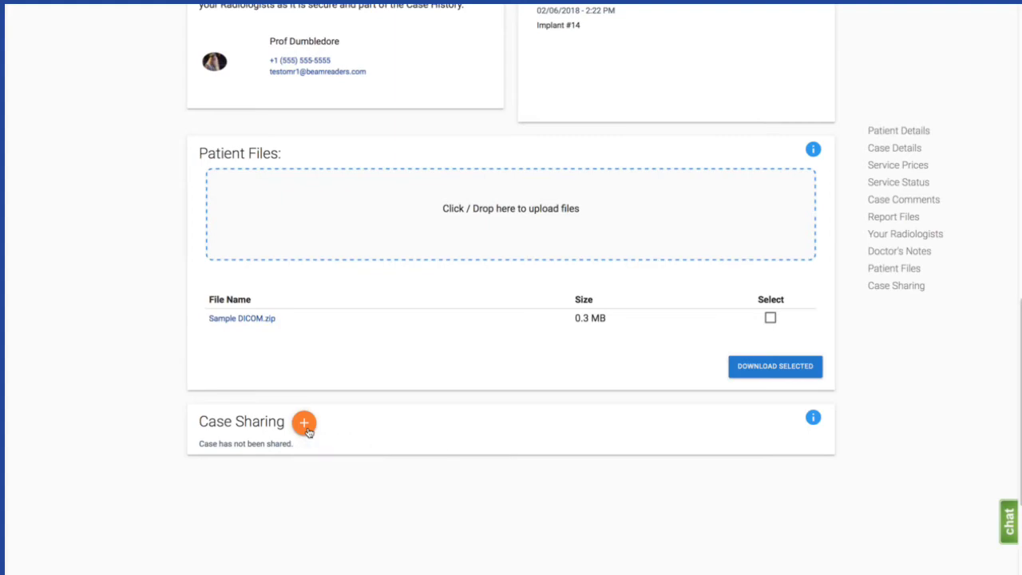
left_click(304, 422)
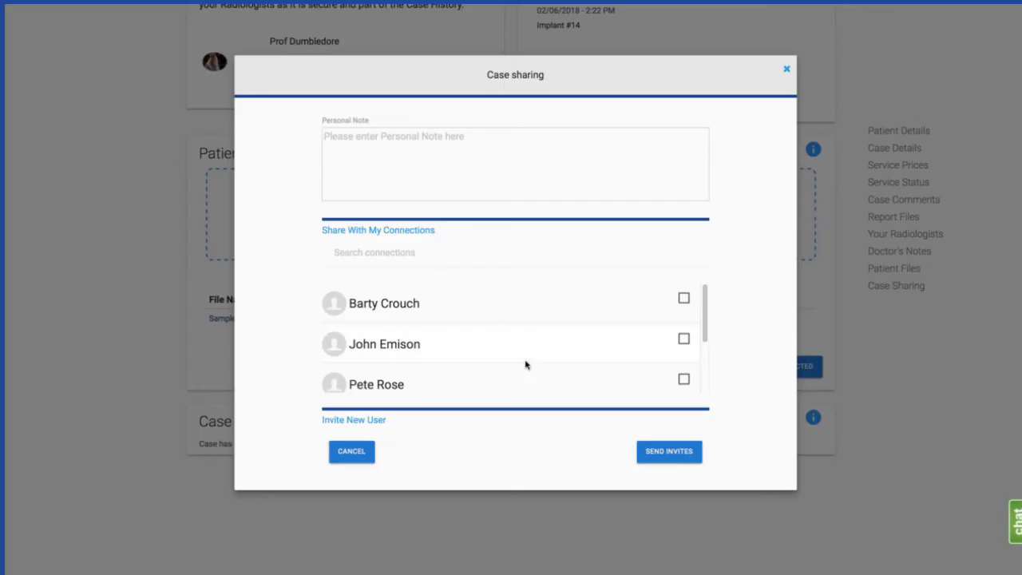
scroll("down", 3)
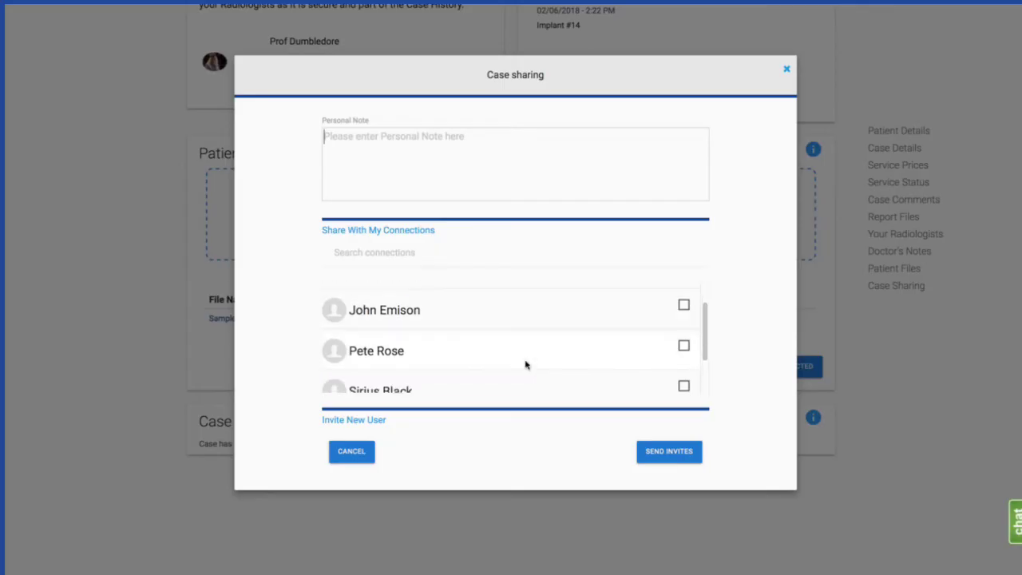
left_click(683, 345)
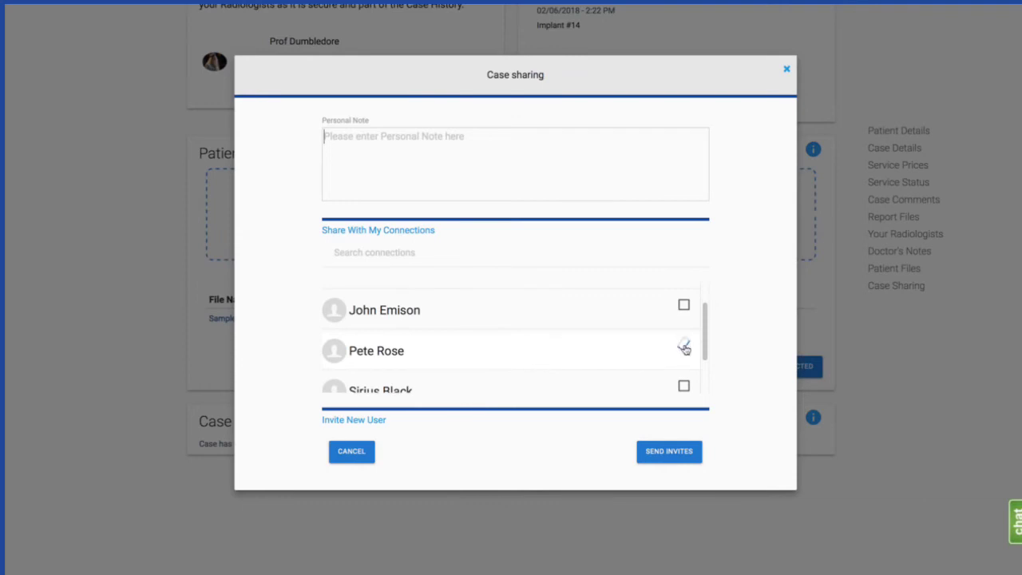
left_click(683, 346)
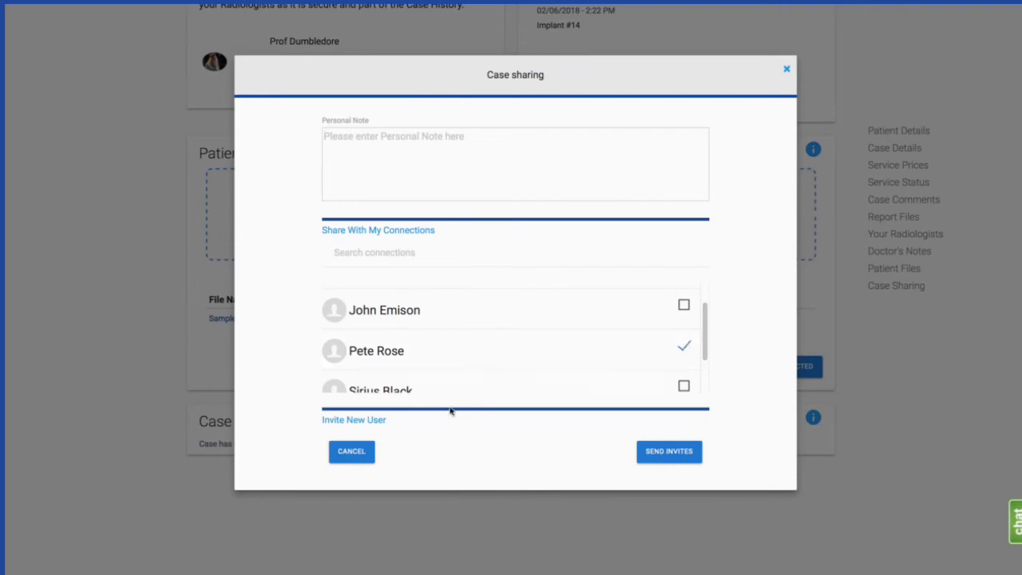
left_click(352, 420)
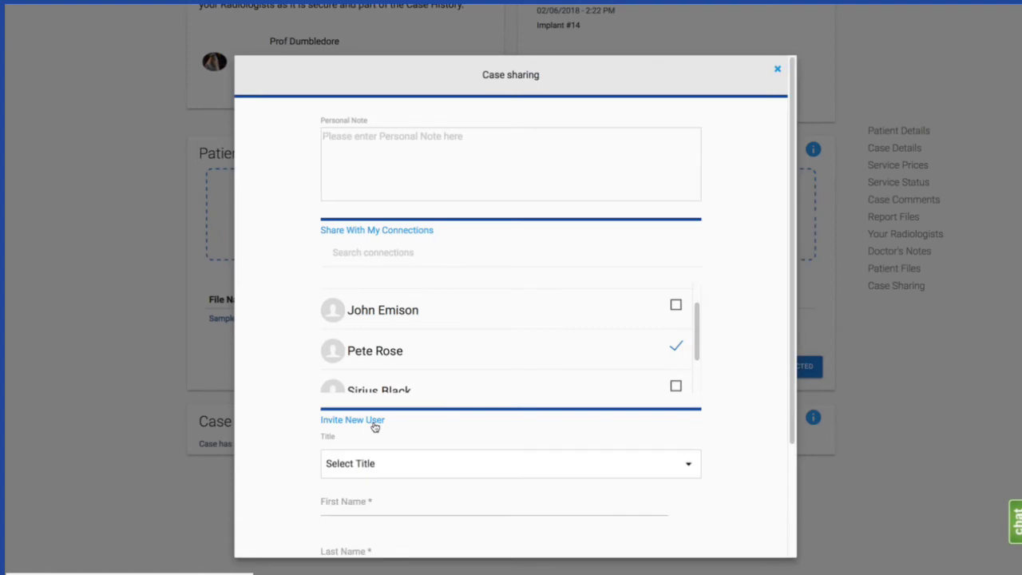
scroll("down", 3)
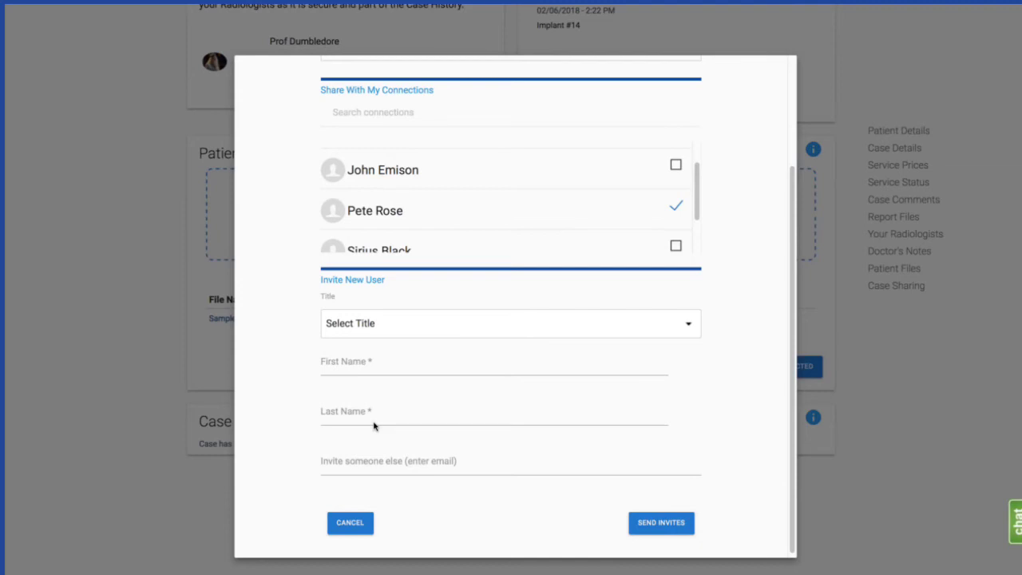
mouse_move(367, 450)
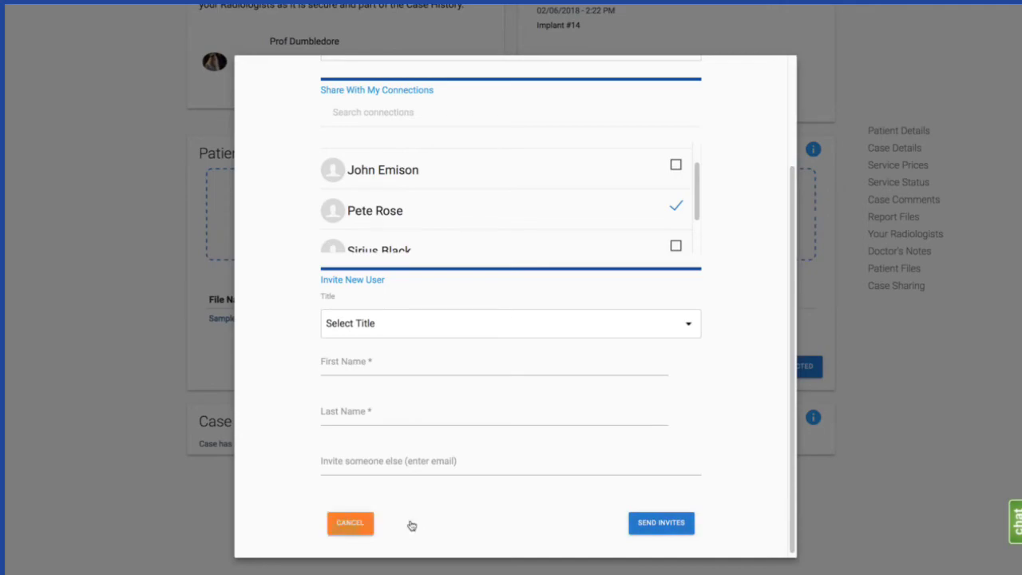
left_click(349, 522)
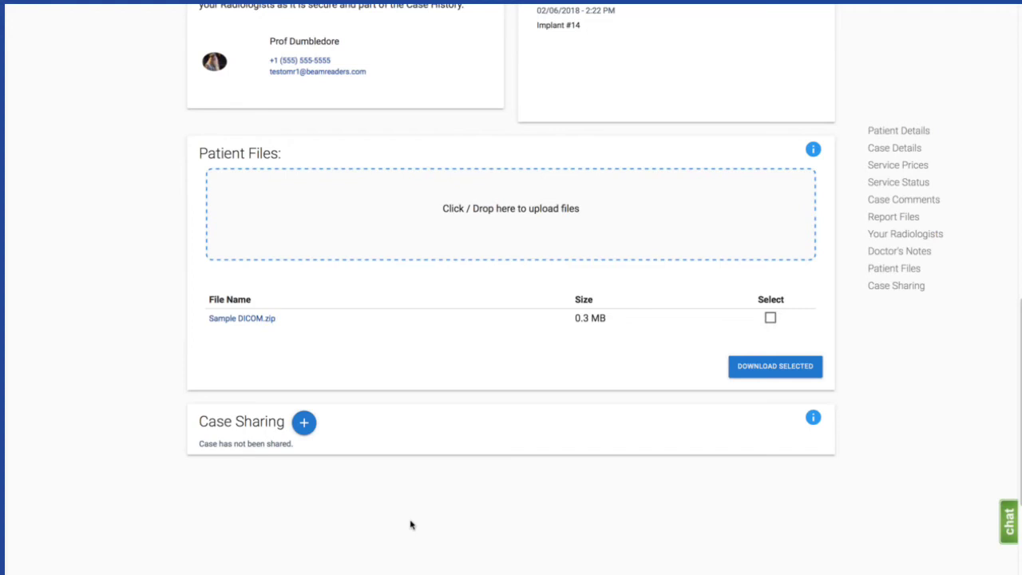
mouse_move(351, 495)
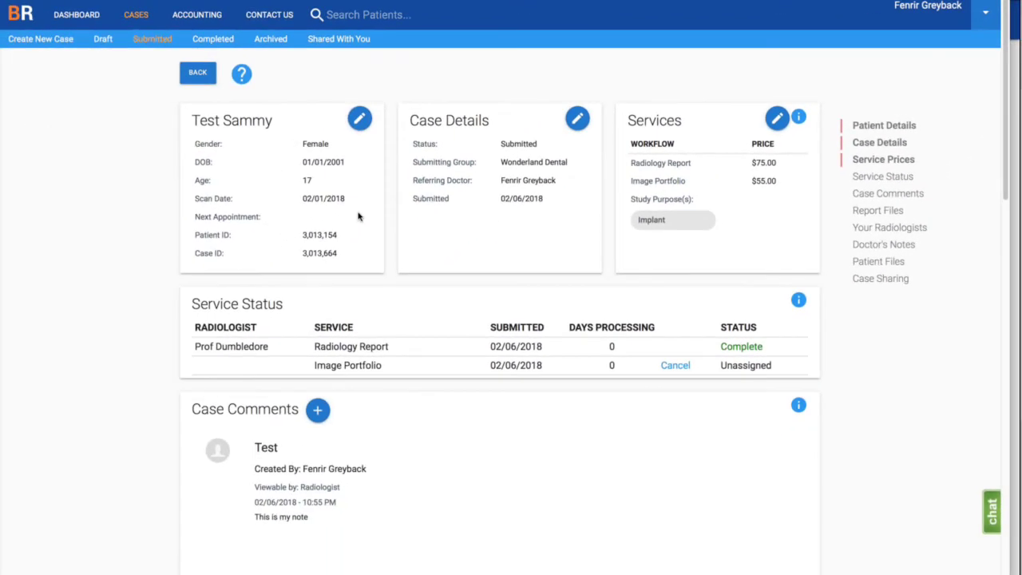
- Go to the Accounting invoices page
left_click(196, 14)
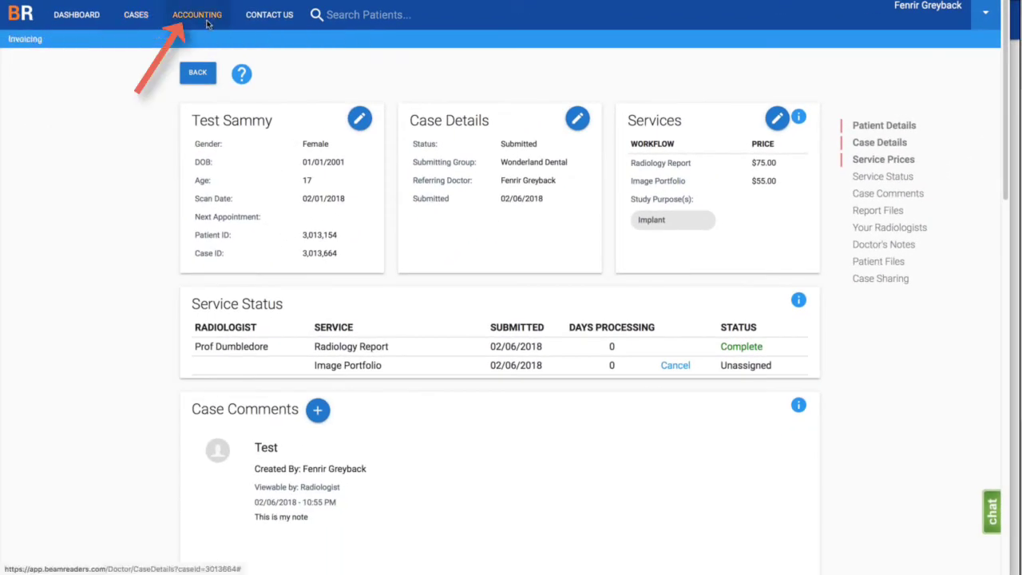
left_click(197, 14)
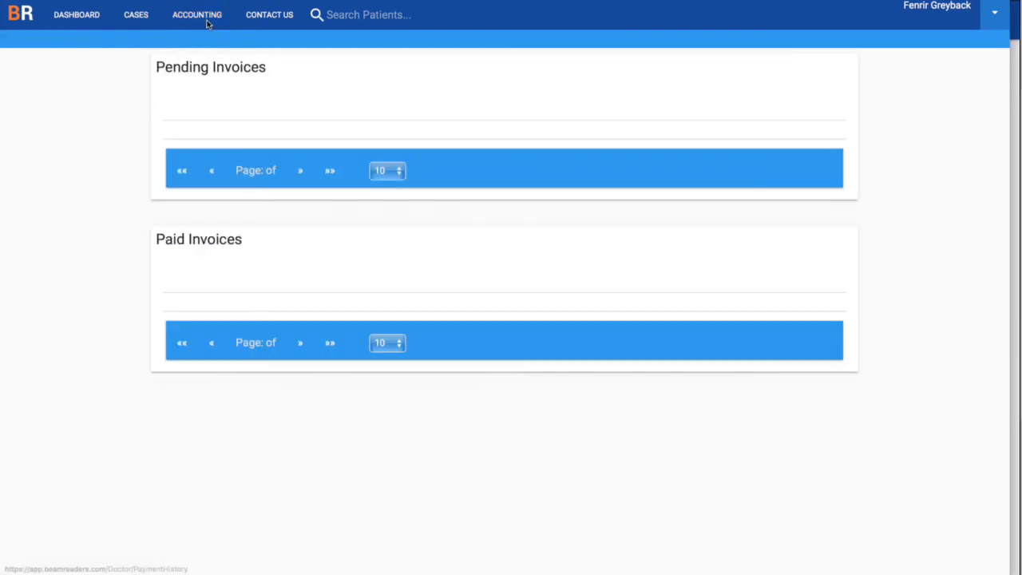
left_click(196, 14)
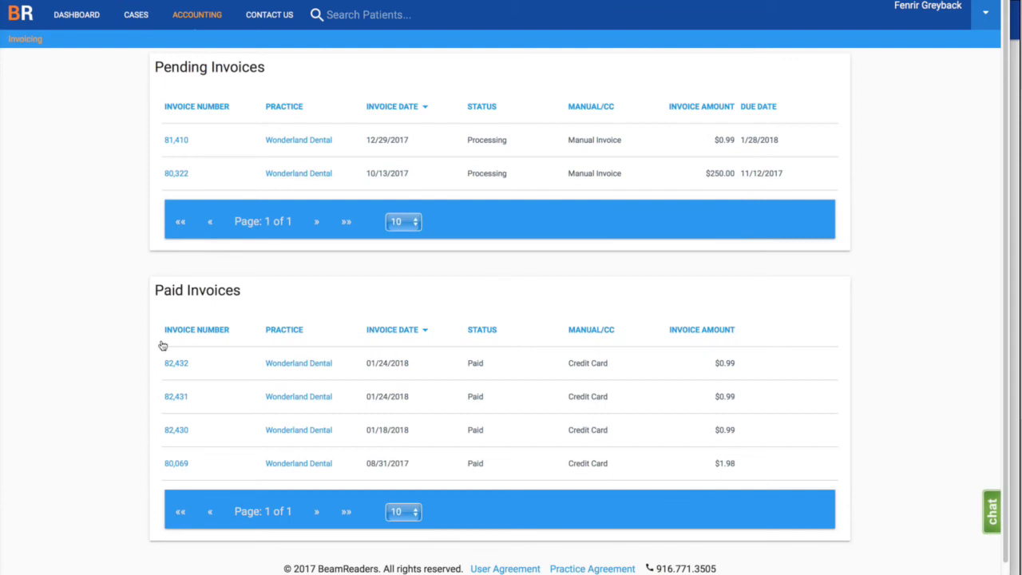
mouse_move(178, 174)
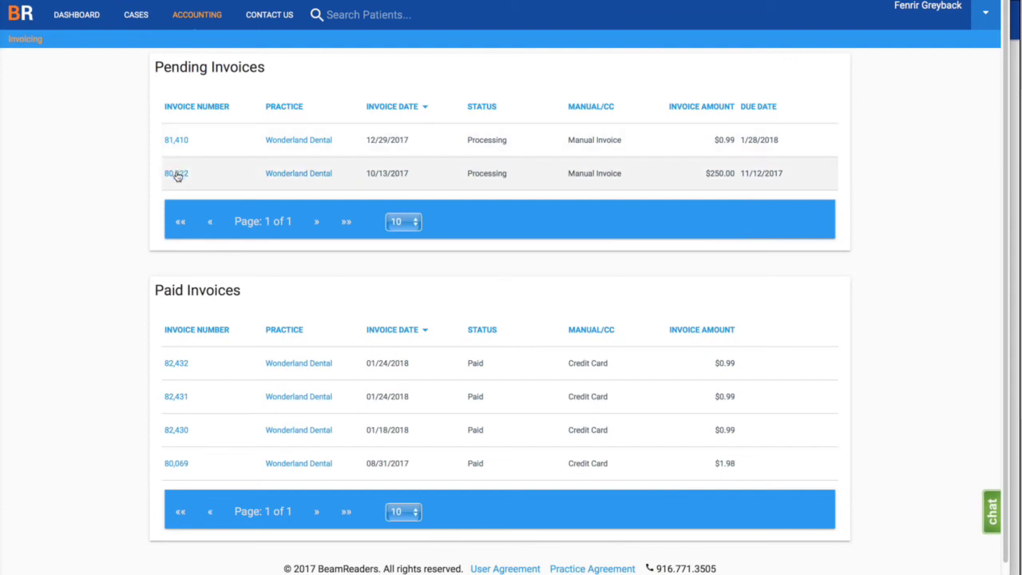
mouse_move(182, 172)
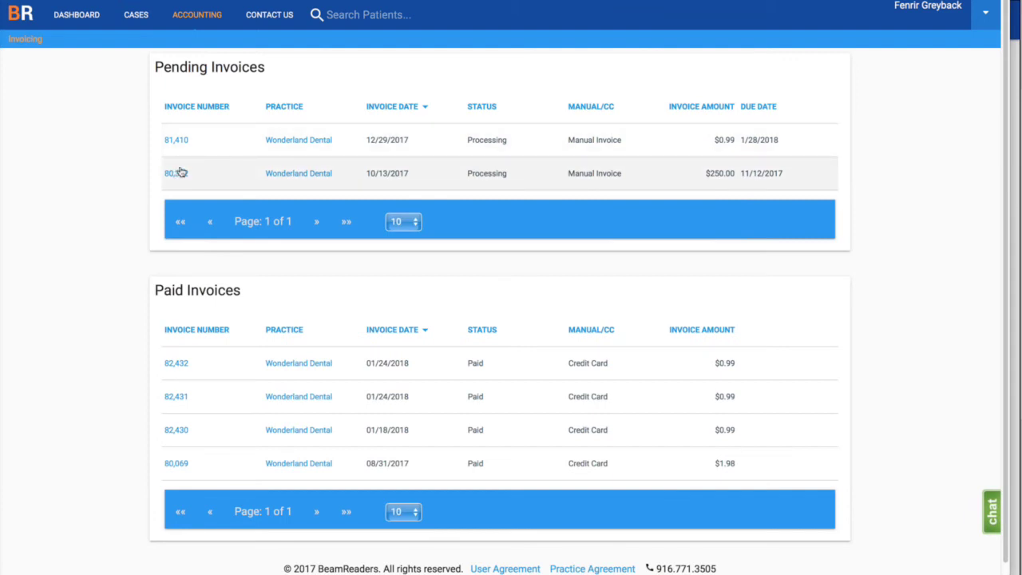
- Open invoice 80322's detail showing $250.00 unpaid for three Radiology Reports
left_click(173, 173)
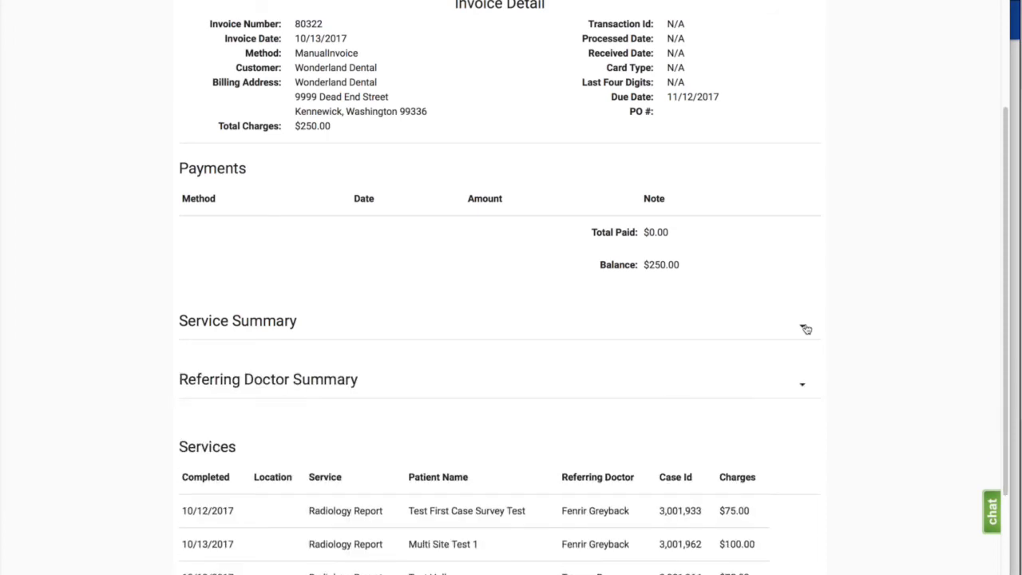
scroll("down", 3)
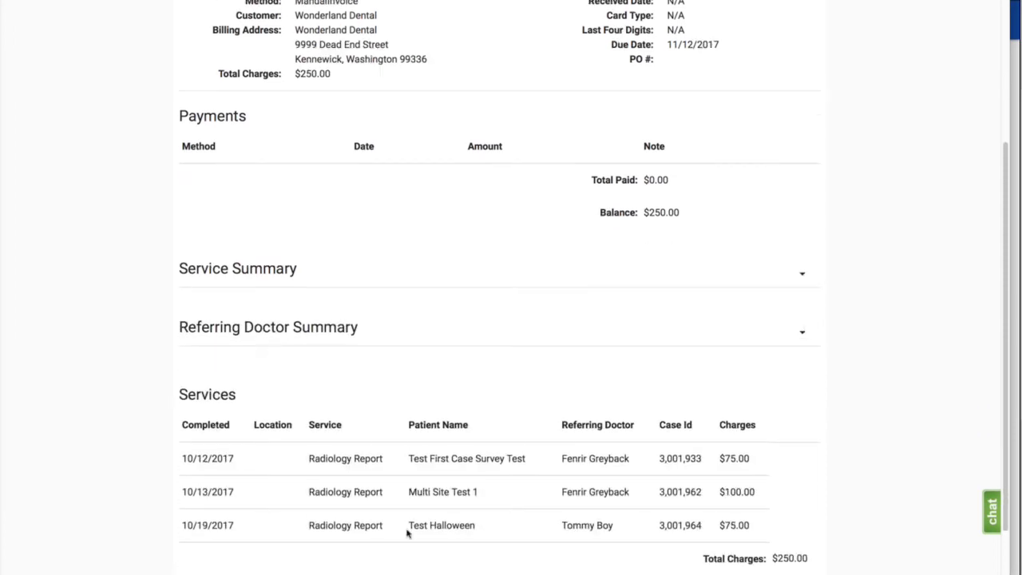
mouse_move(531, 479)
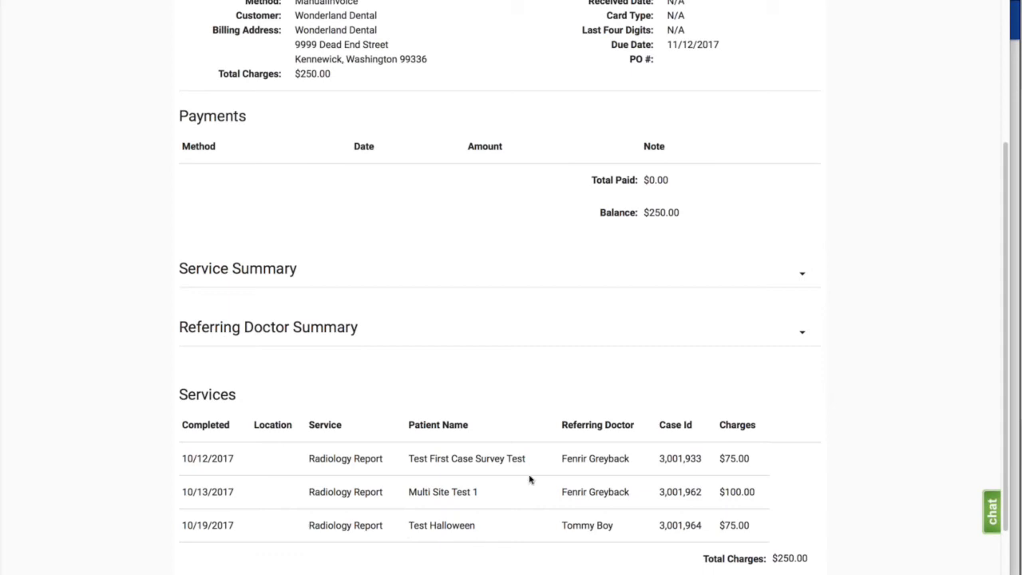
mouse_move(565, 540)
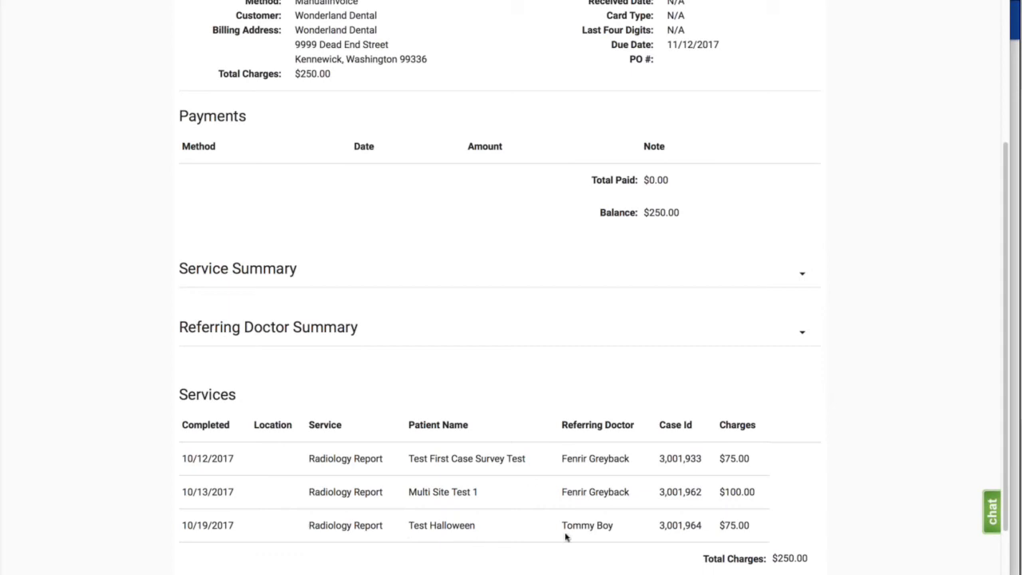
scroll("up", 3)
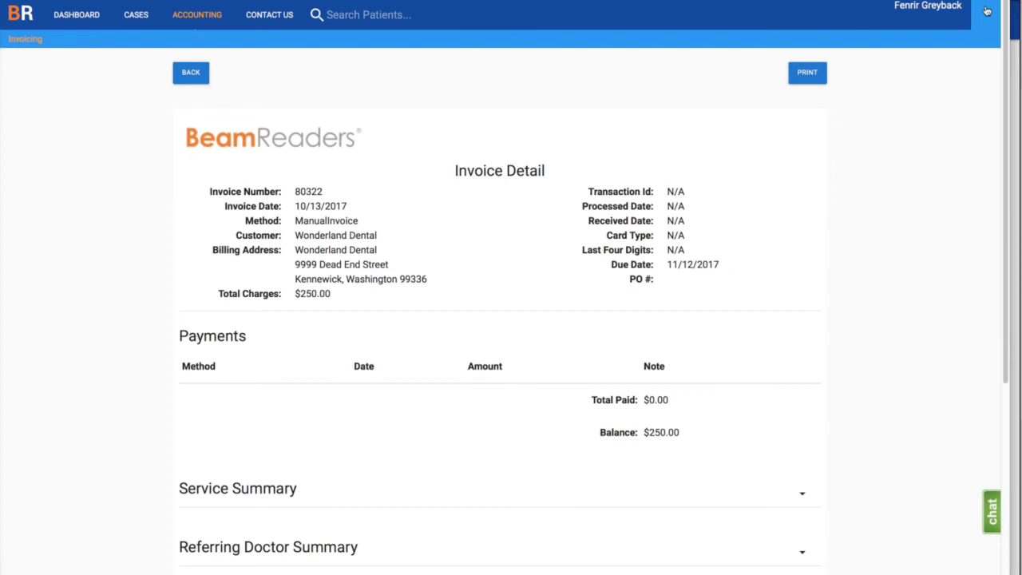
- Expand the My Profile menu with practice details, payment info and users
left_click(986, 11)
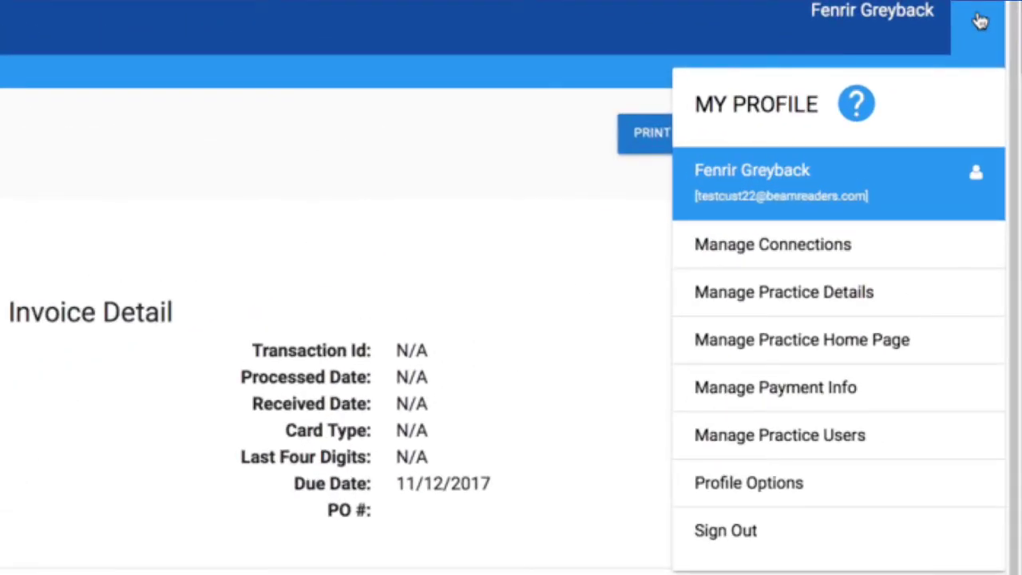
mouse_move(827, 246)
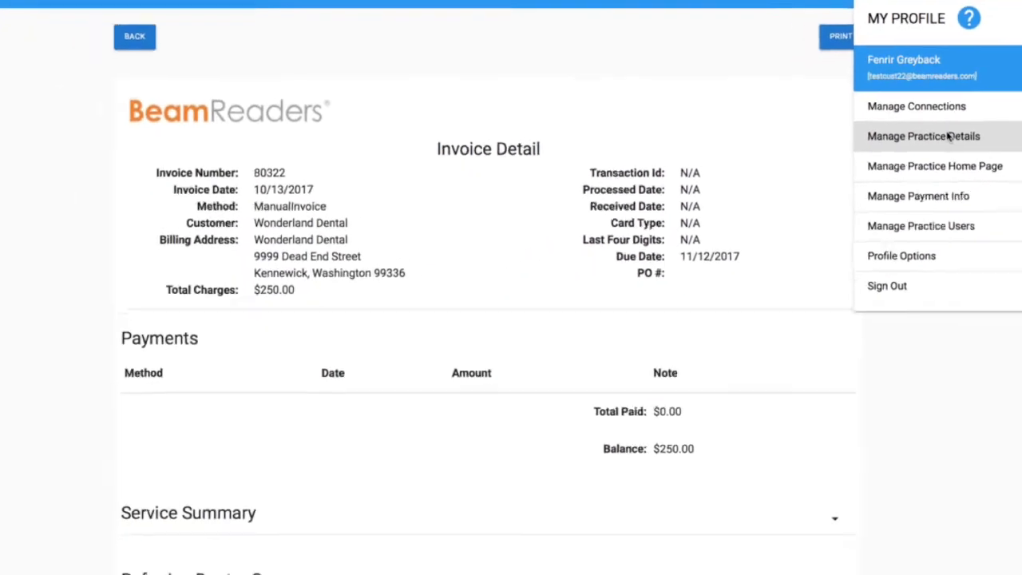
left_click(923, 136)
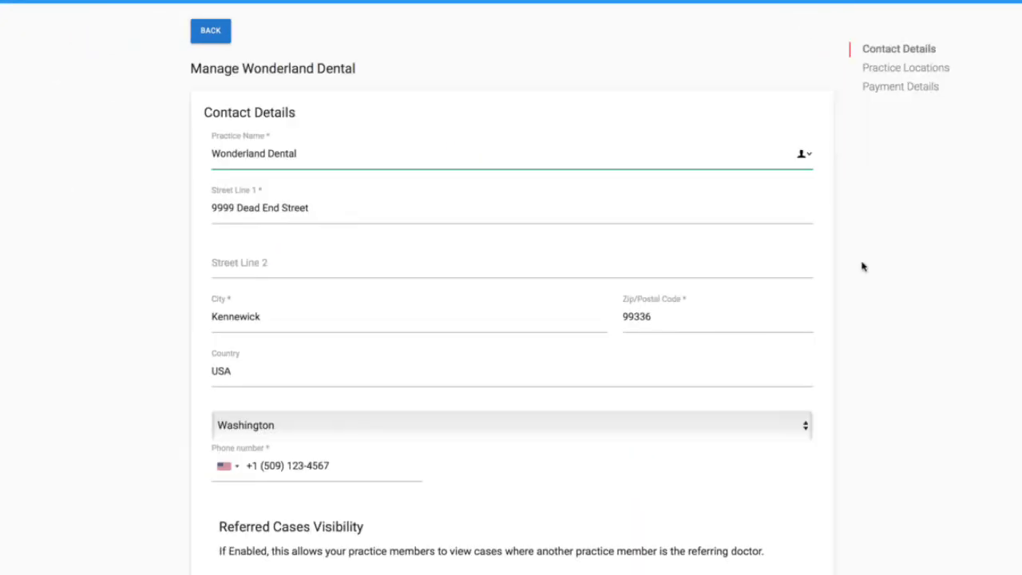
left_click(271, 153)
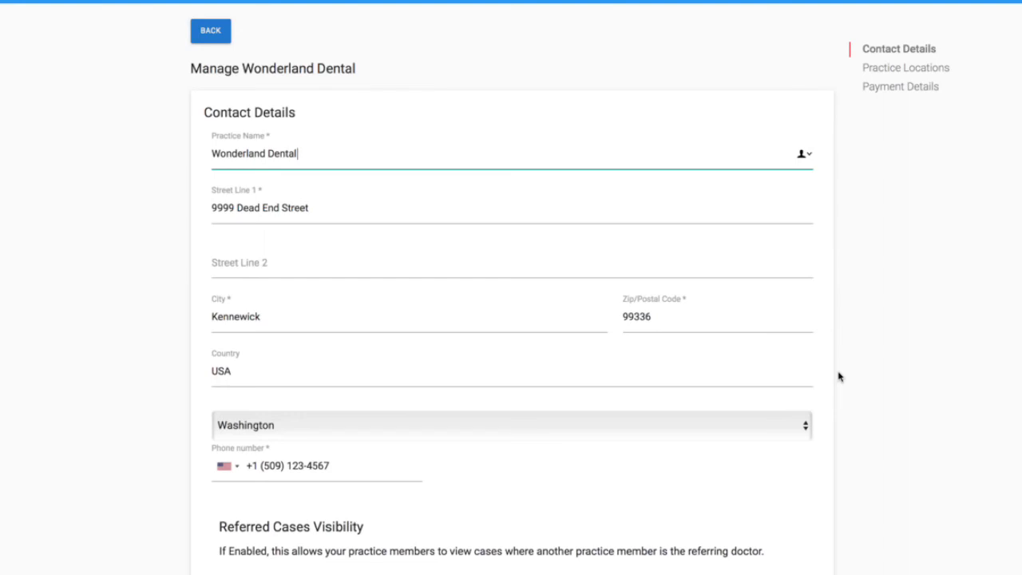
scroll("down", 3)
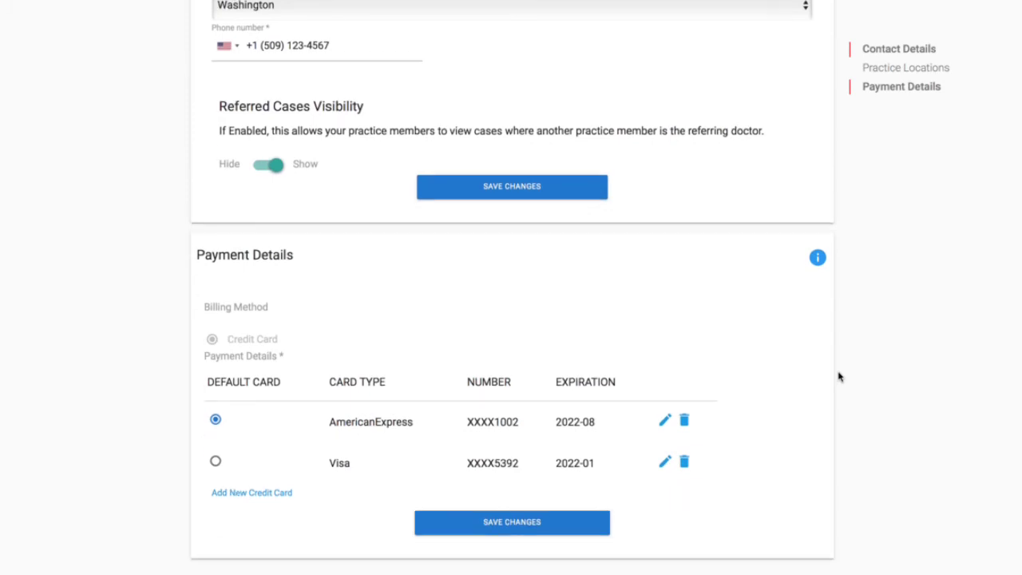
mouse_move(796, 477)
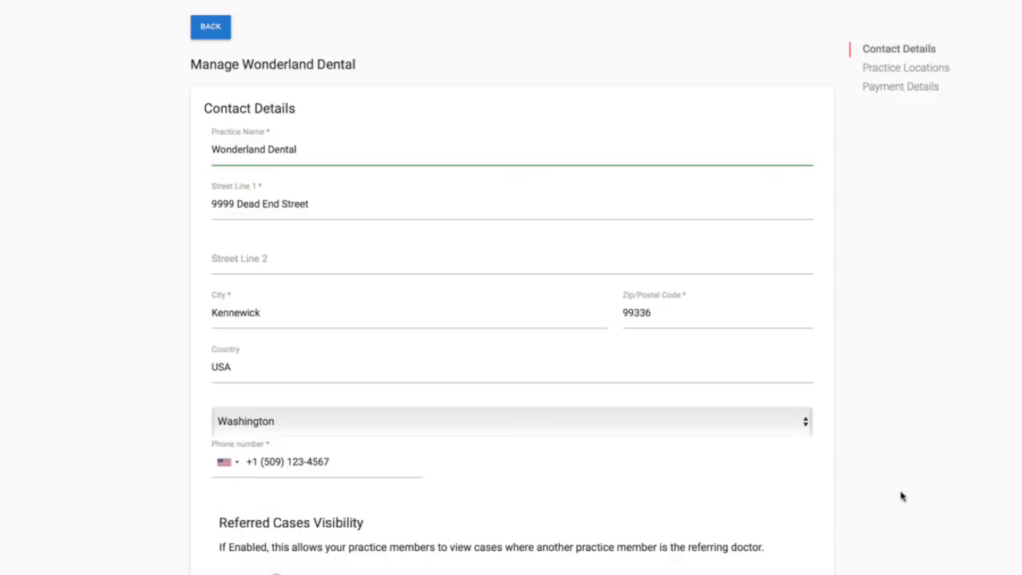
scroll("down", 3)
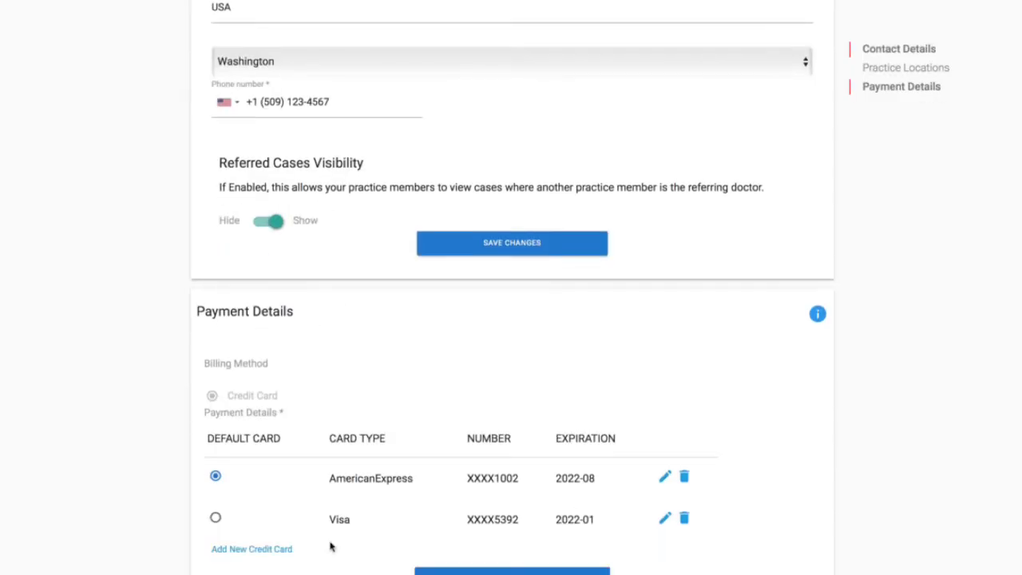
mouse_move(508, 511)
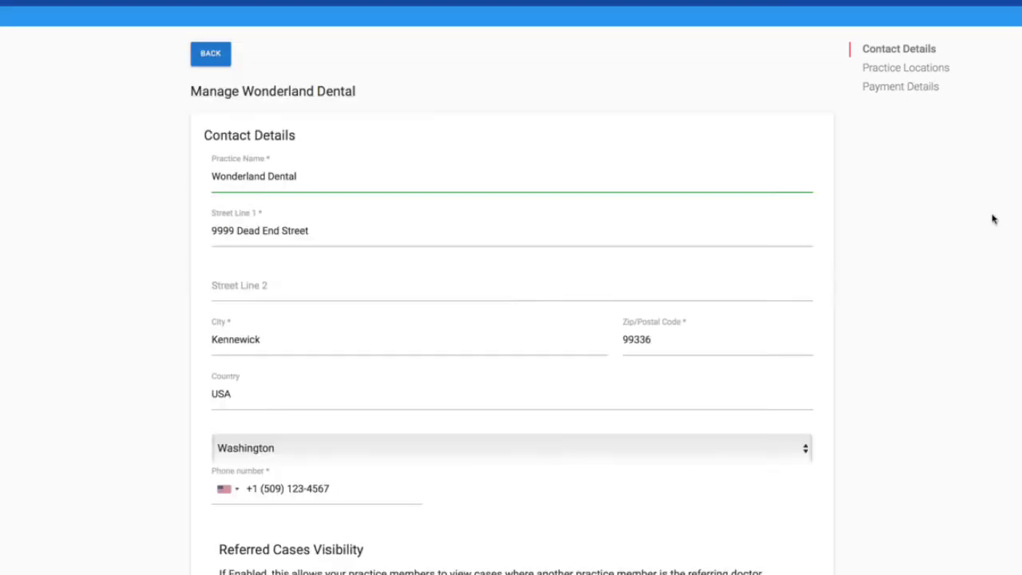
- Go to Wonderland Dental's practice users page of doctors, referring doctors and staff
left_click(992, 14)
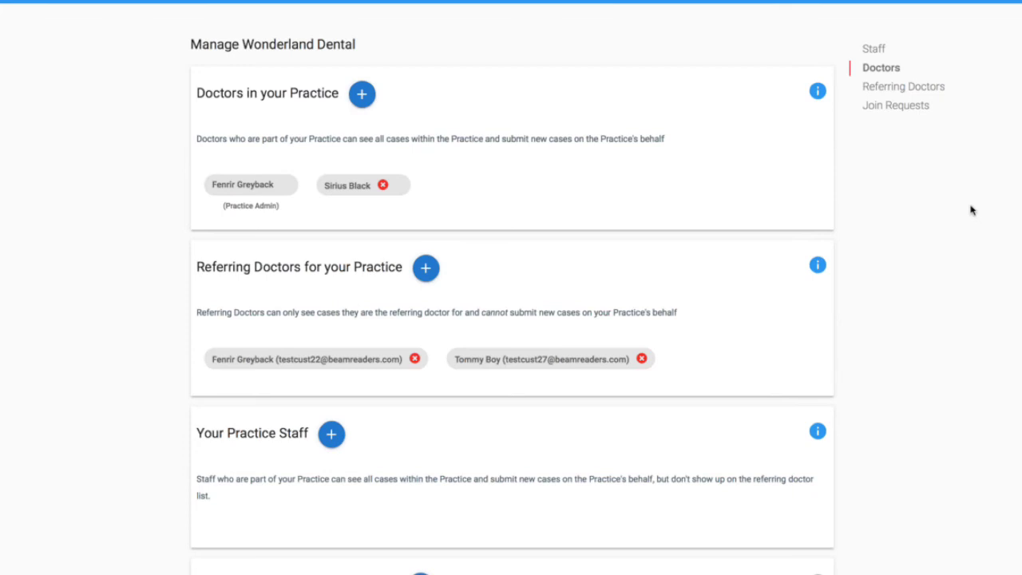
mouse_move(741, 163)
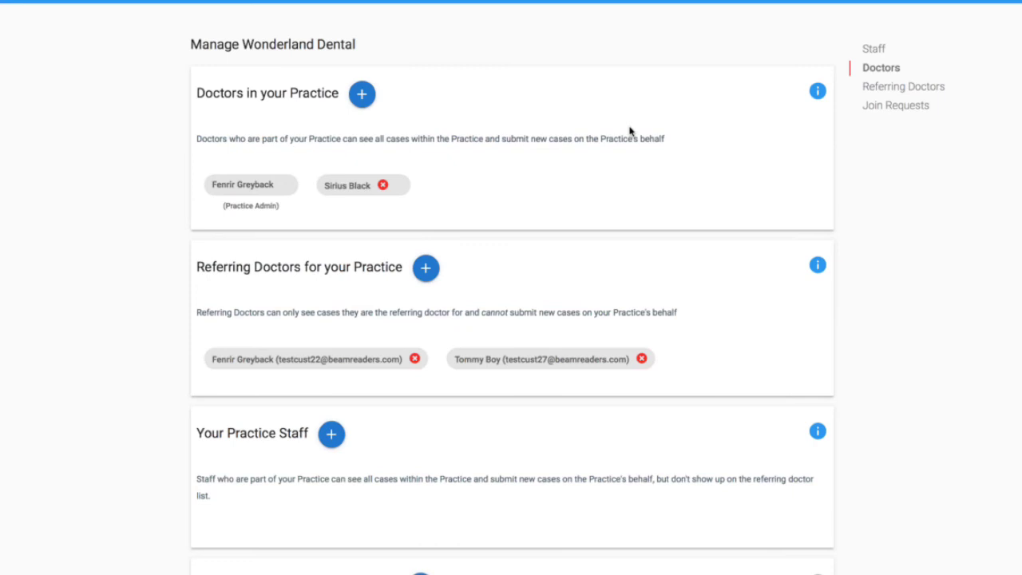
mouse_move(467, 93)
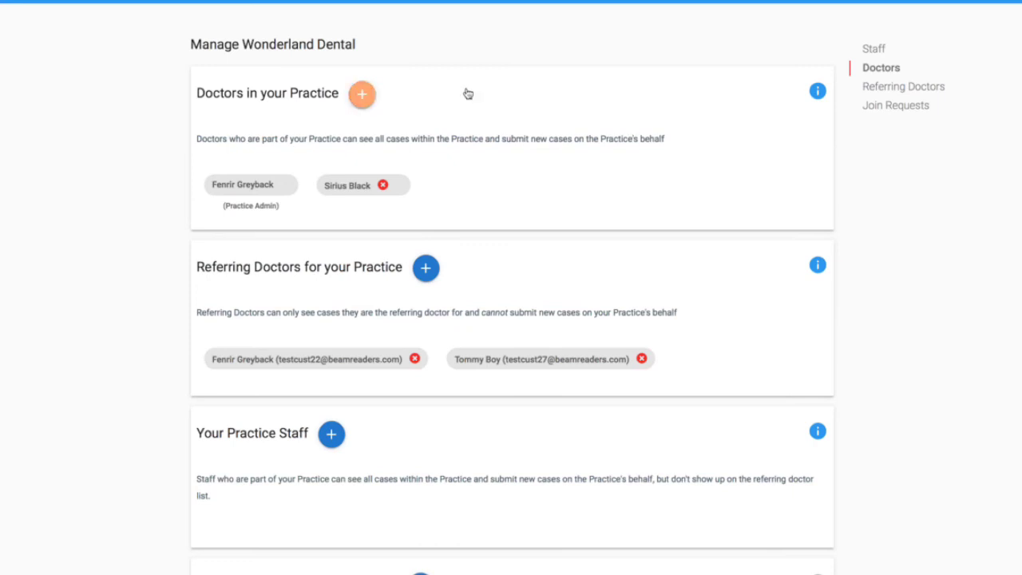
left_click(361, 94)
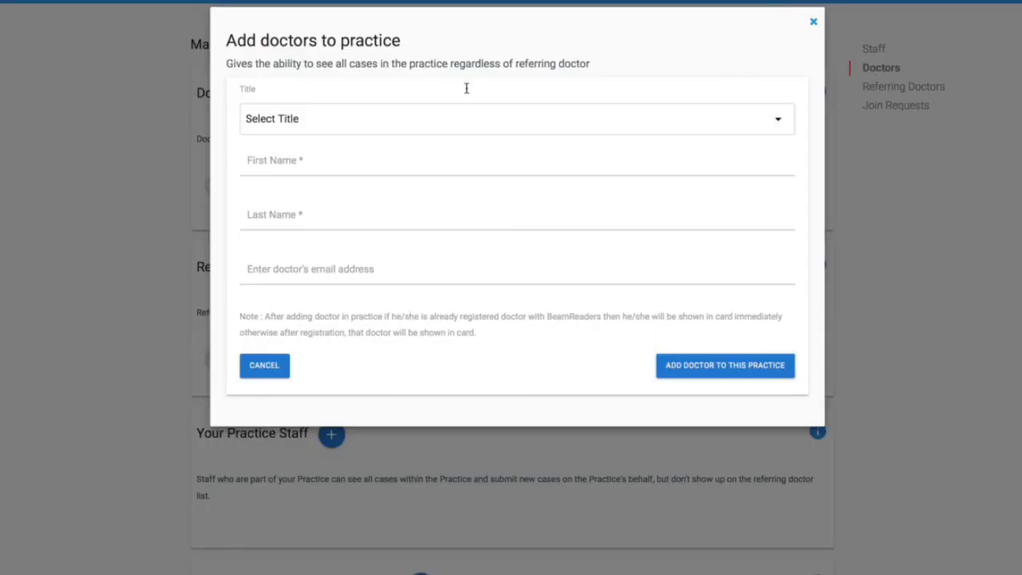
mouse_move(467, 91)
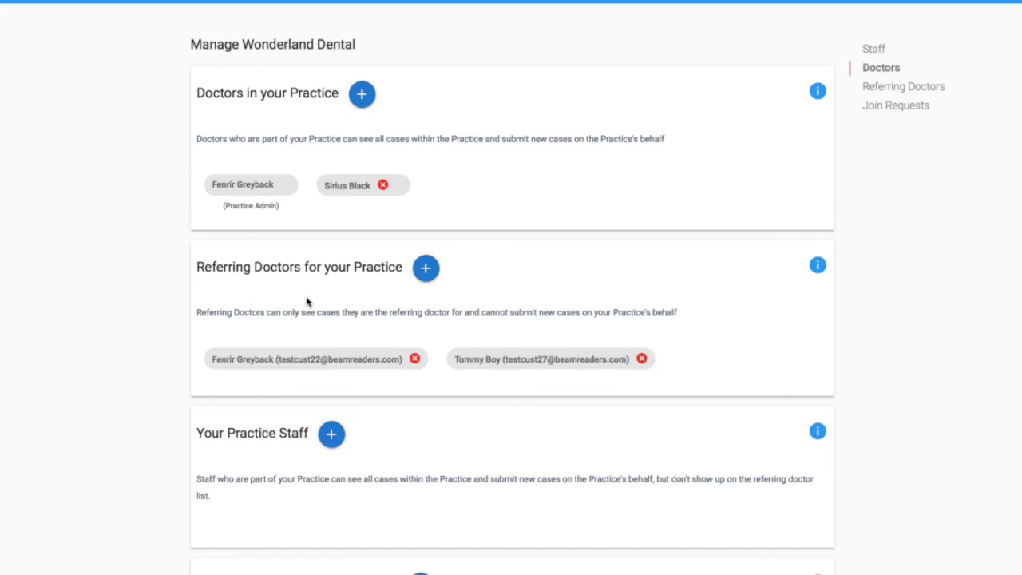
mouse_move(239, 441)
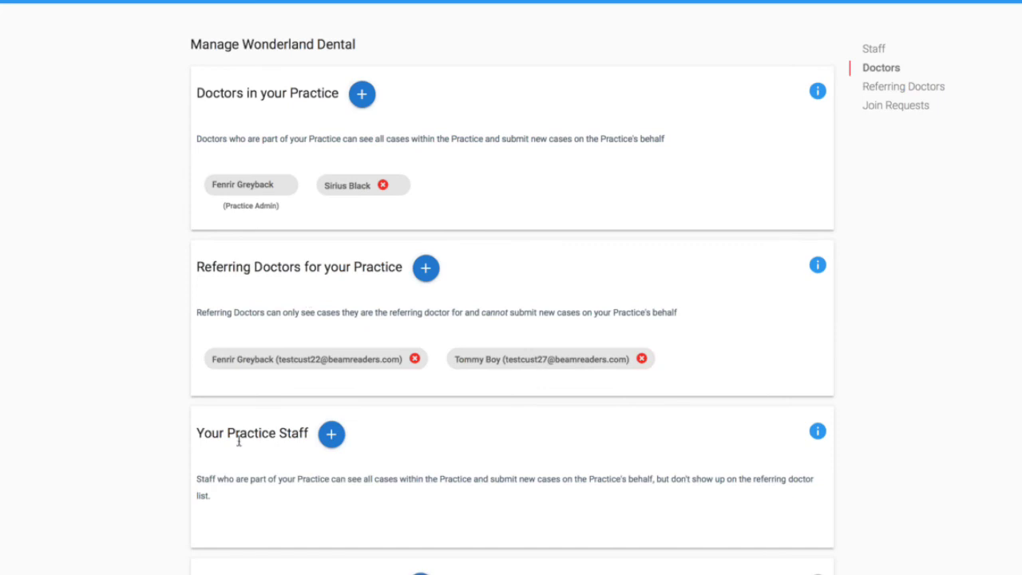
- Scroll down through the staff and accounting users to the Practice Join Requests section
scroll("down", 3)
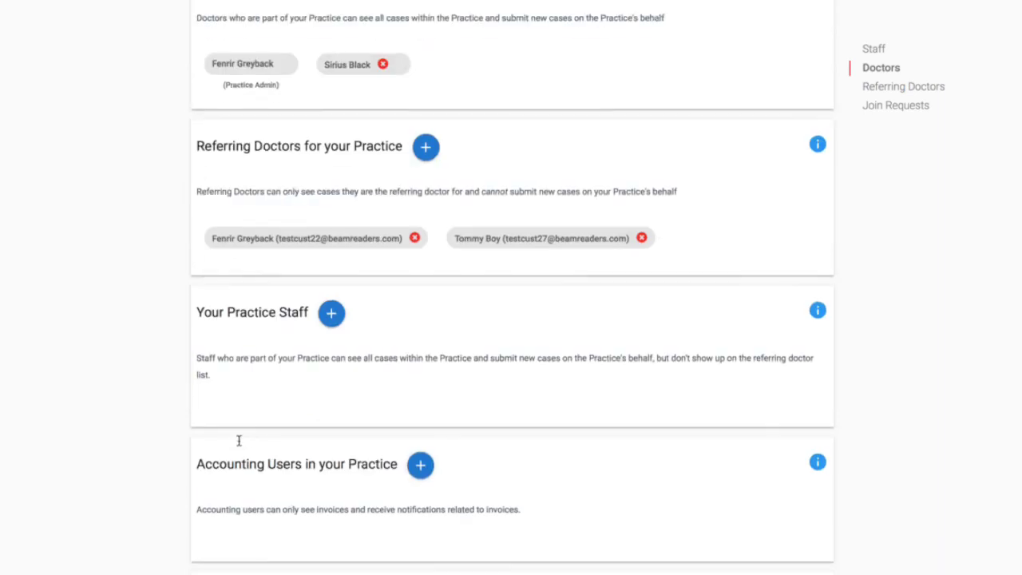
mouse_move(239, 444)
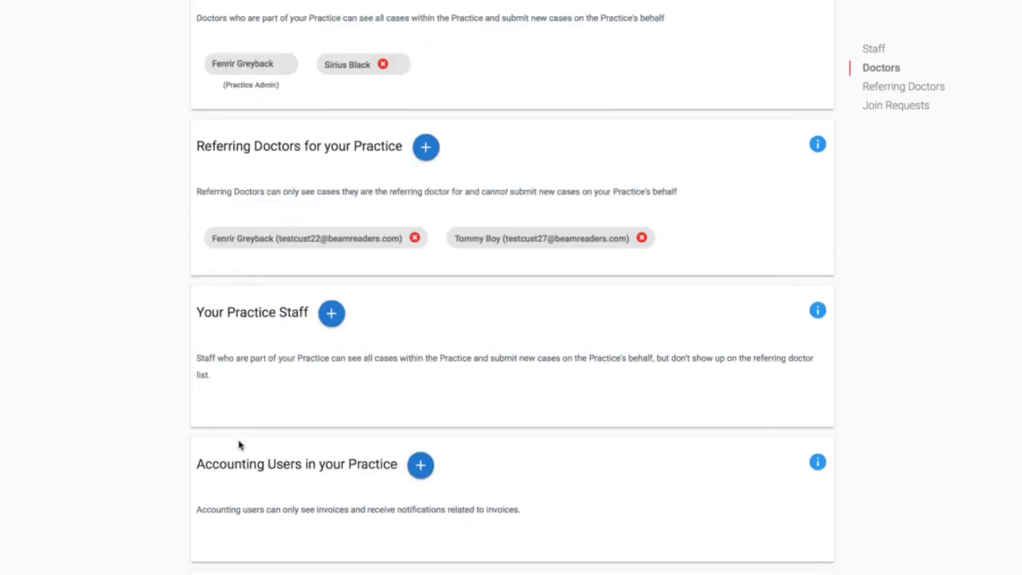
scroll("down", 3)
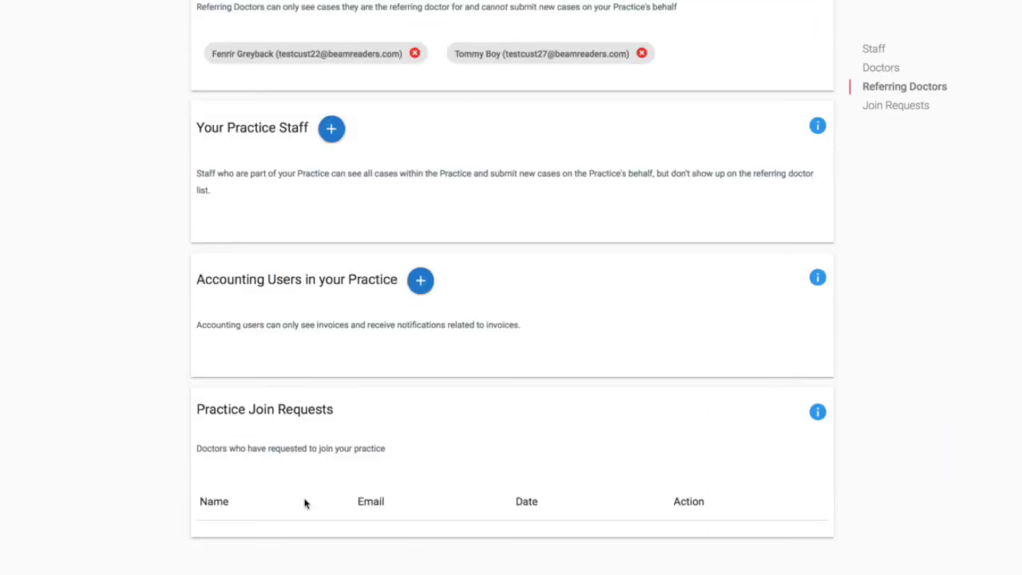
mouse_move(318, 511)
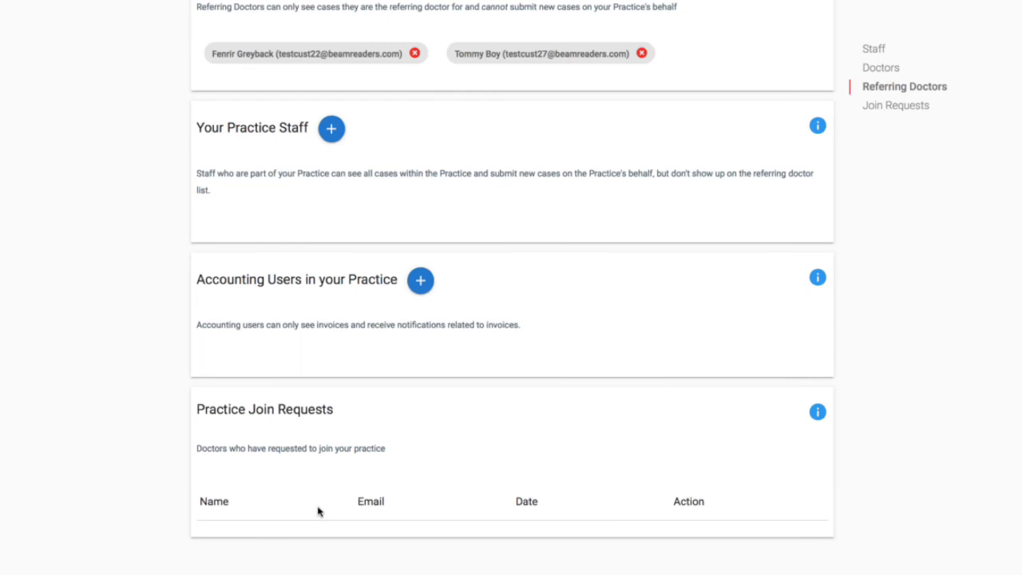
mouse_move(725, 492)
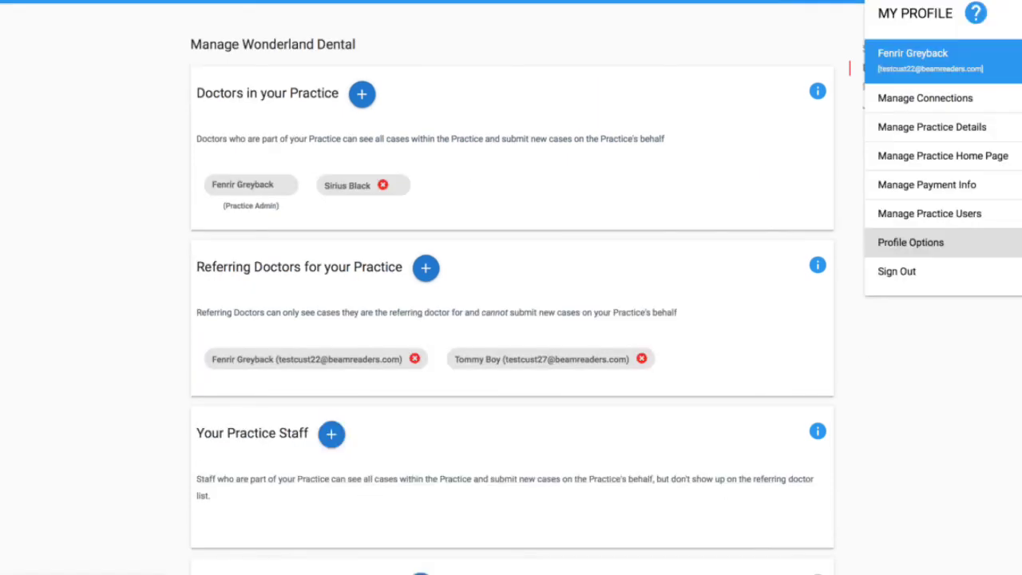
mouse_move(932, 245)
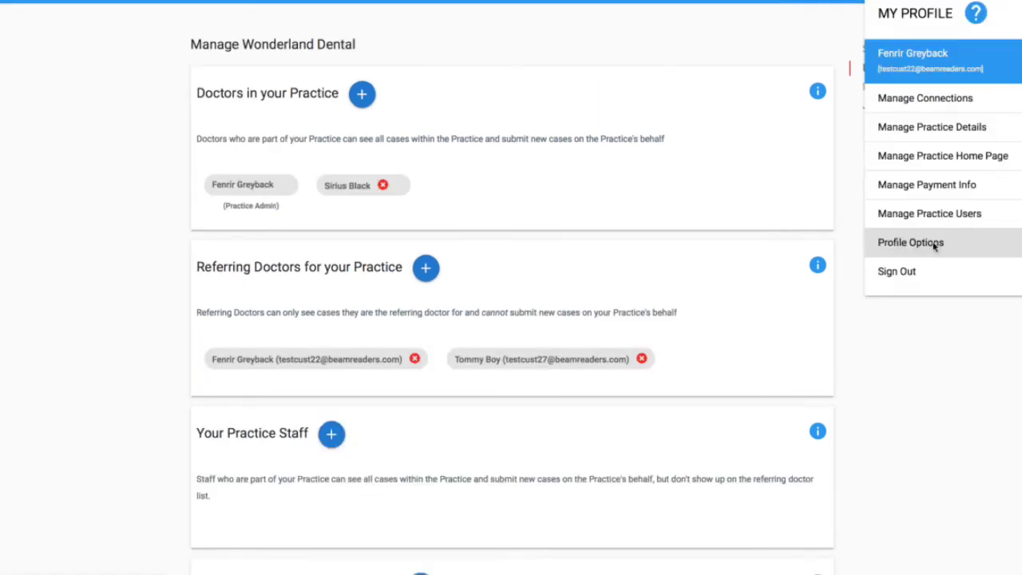
left_click(910, 242)
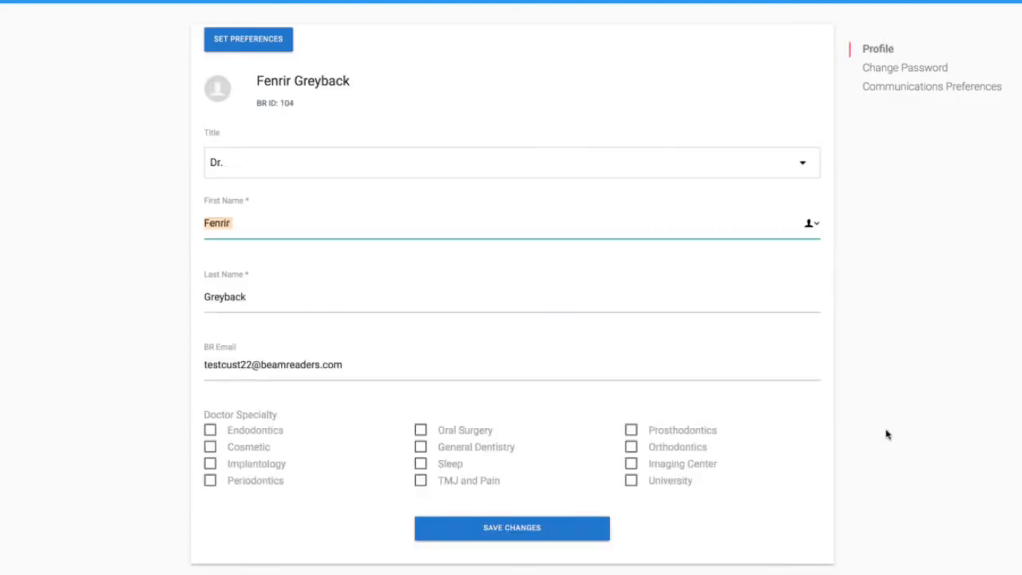
left_click(217, 86)
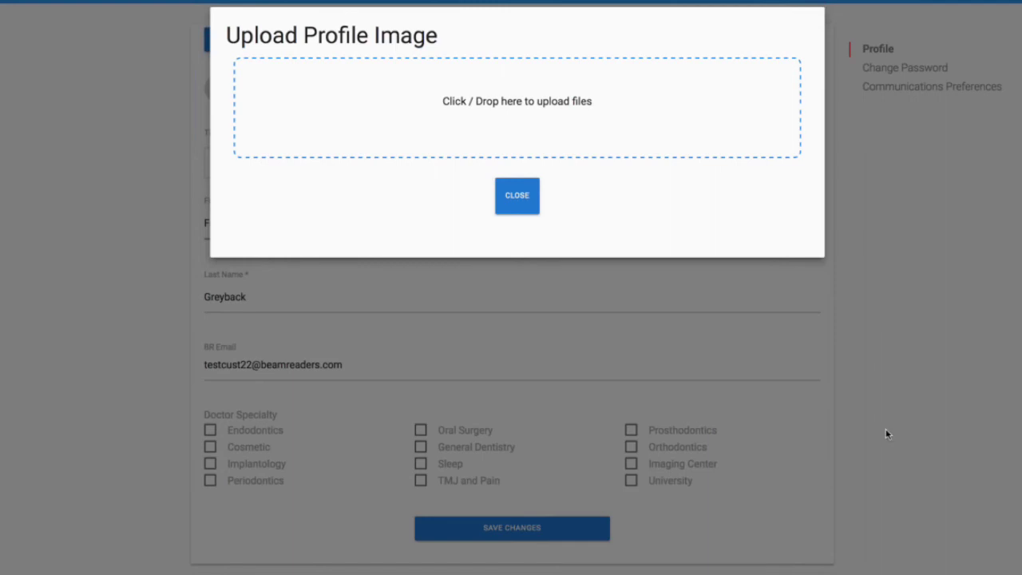
mouse_move(517, 204)
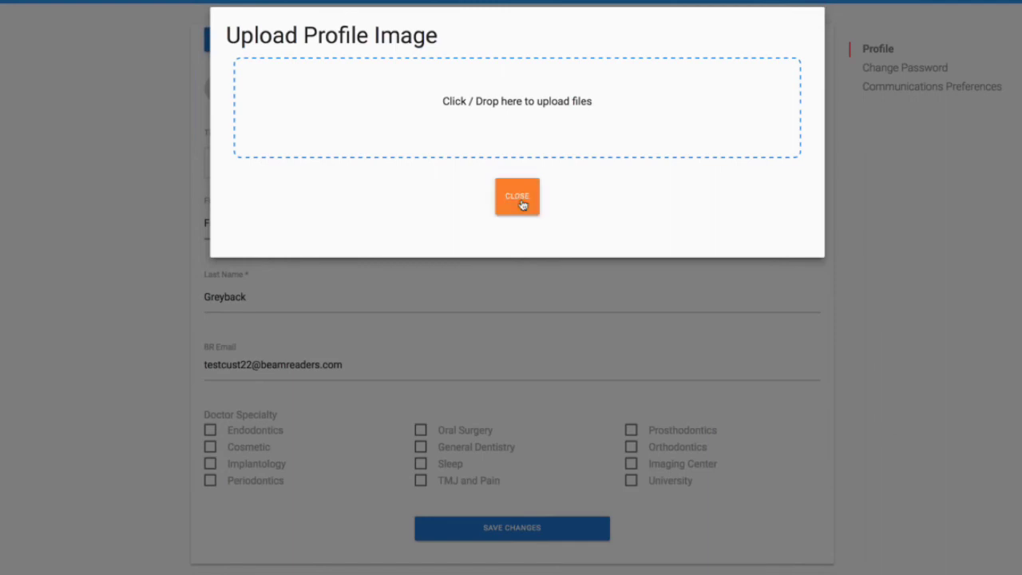
left_click(518, 196)
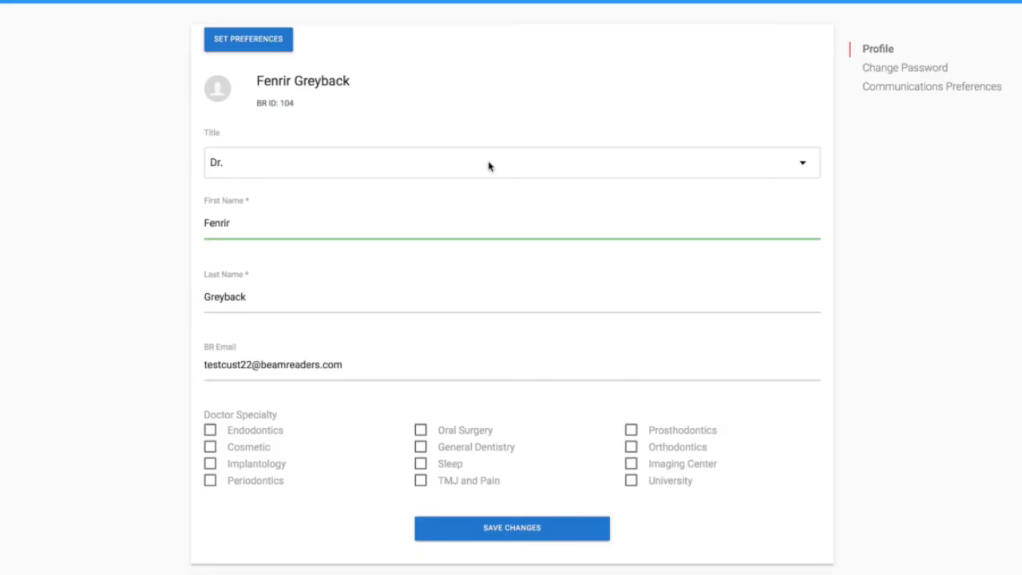
scroll("down", 3)
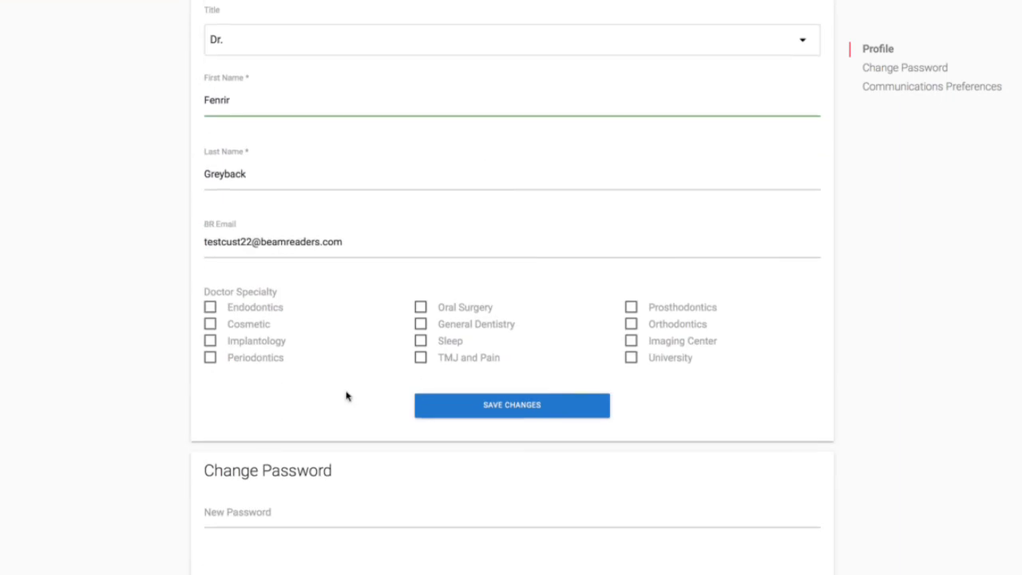
scroll("down", 3)
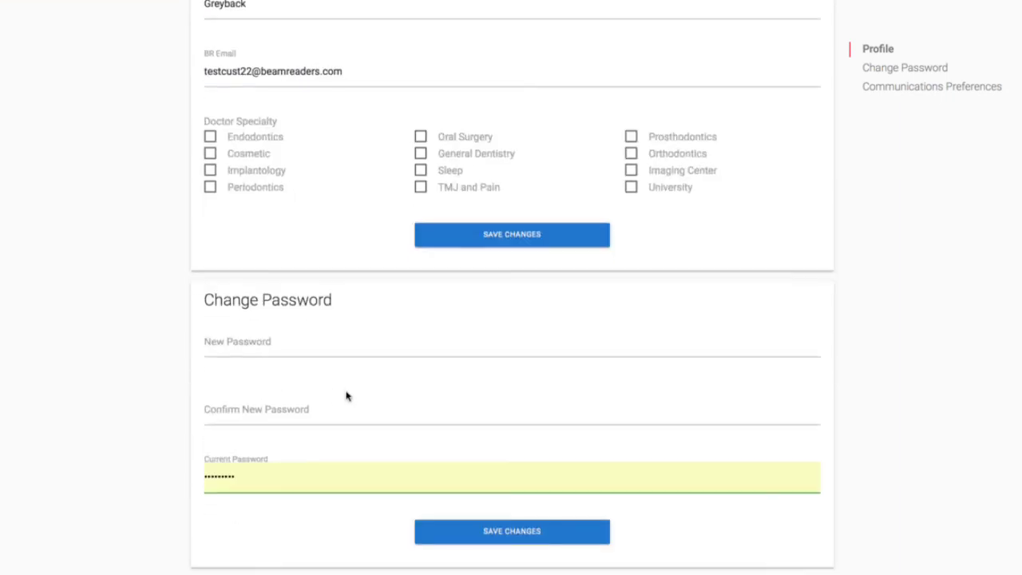
scroll("down", 3)
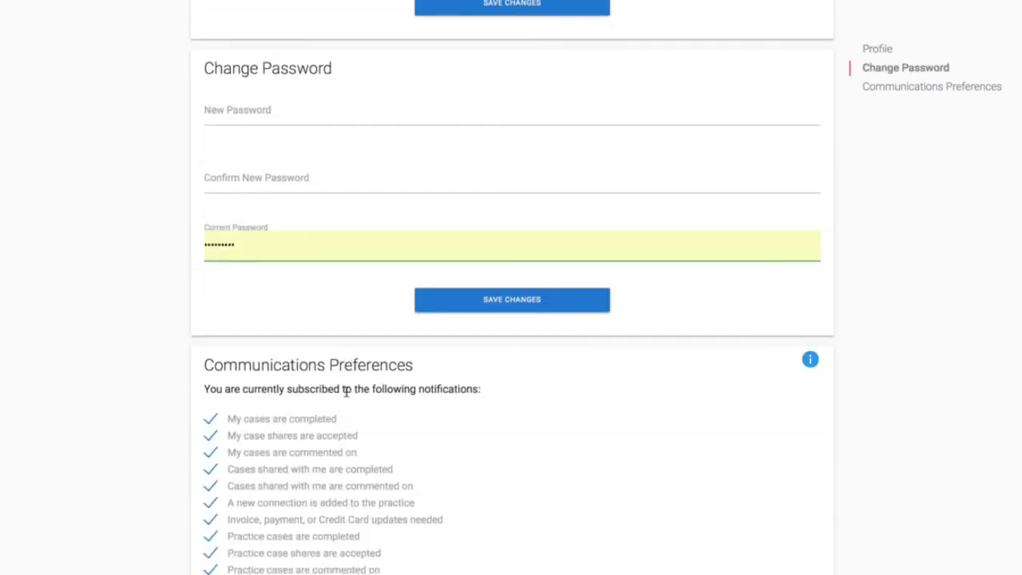
scroll("down", 3)
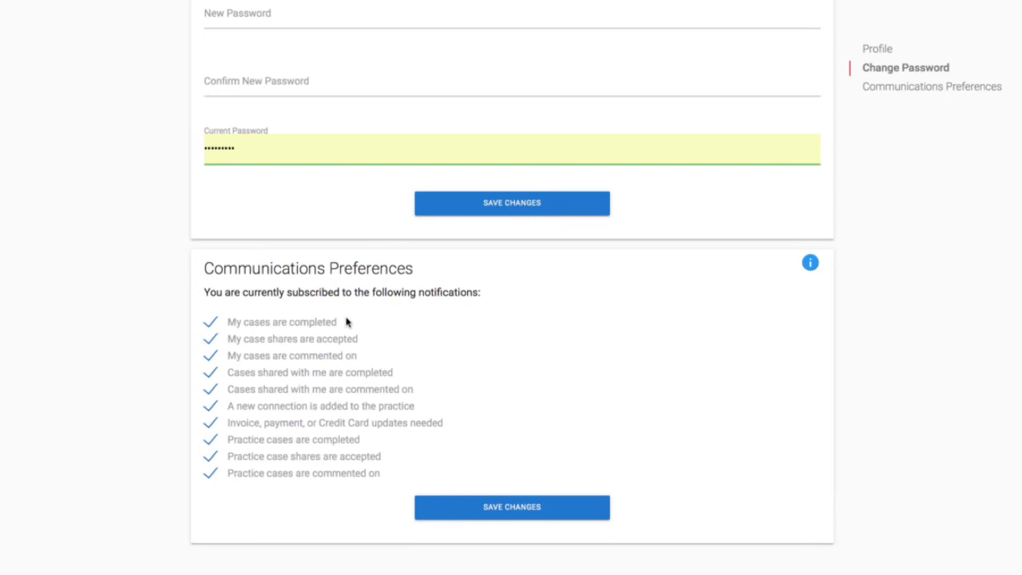
mouse_move(218, 439)
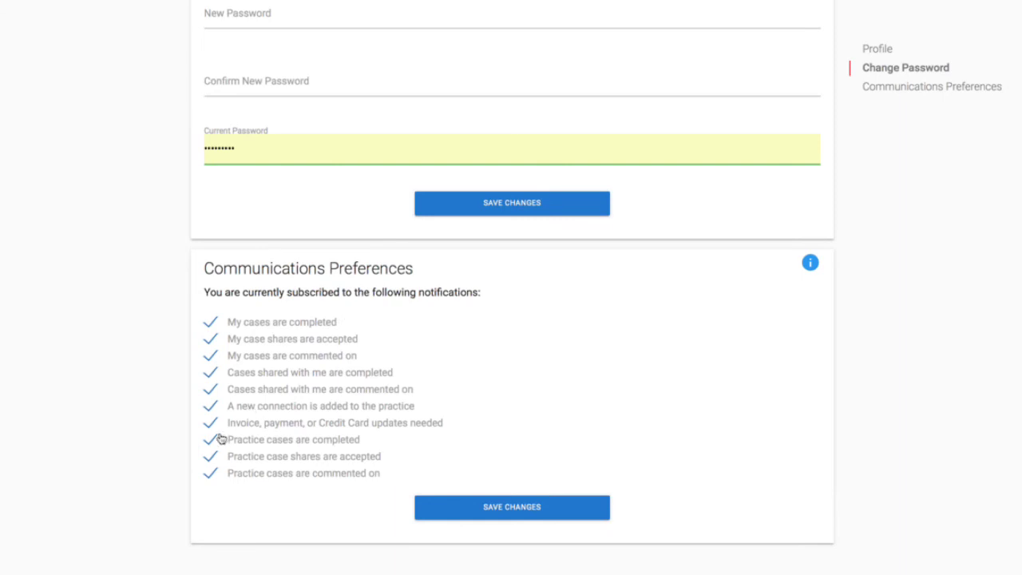
- Untick the 'Practice cases are completed' and 'Practice case shares are accepted' notifications
left_click(210, 439)
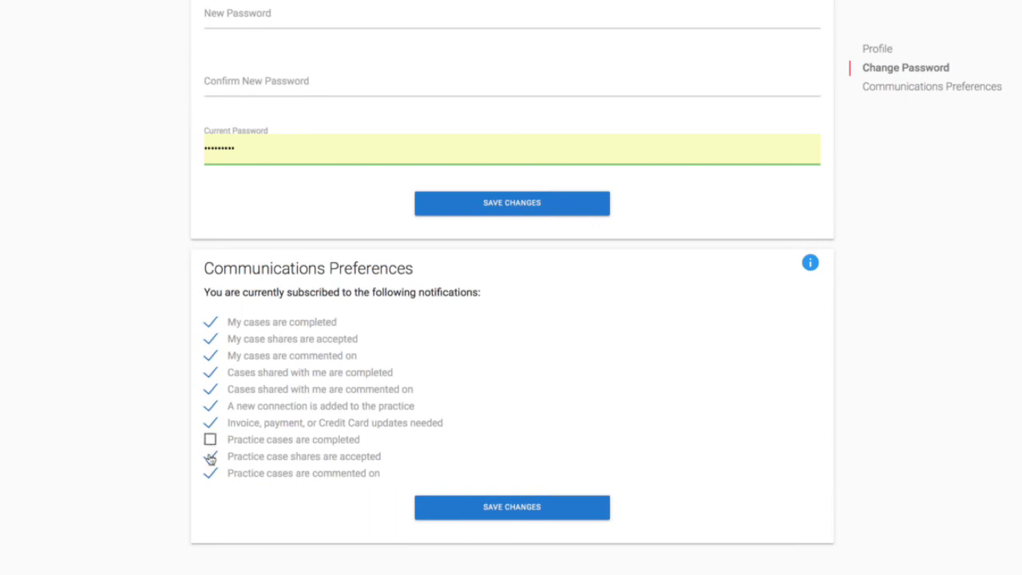
left_click(211, 457)
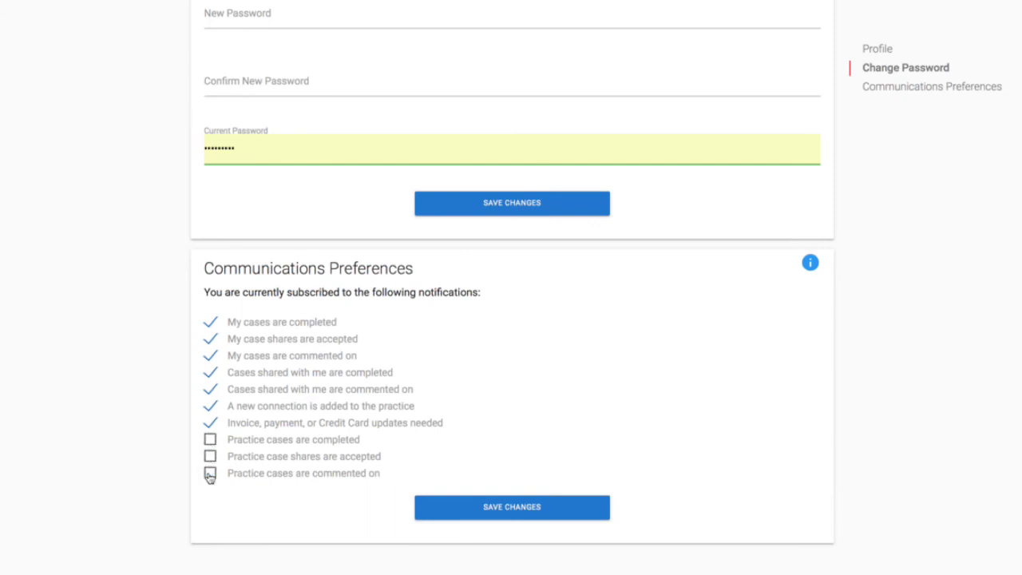